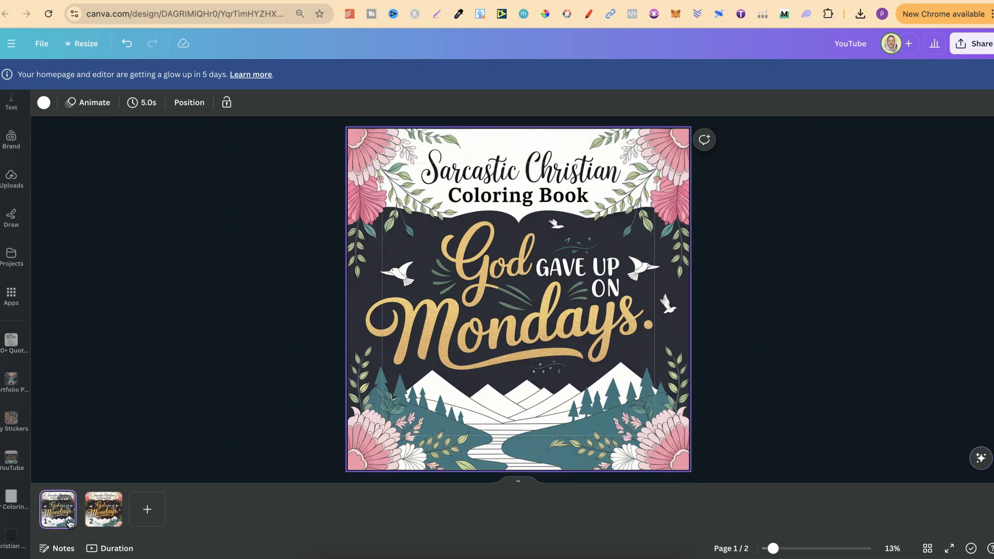
Compare the first and vivid second cover pages, then highlight the '27th of September' deadline.
click(103, 510)
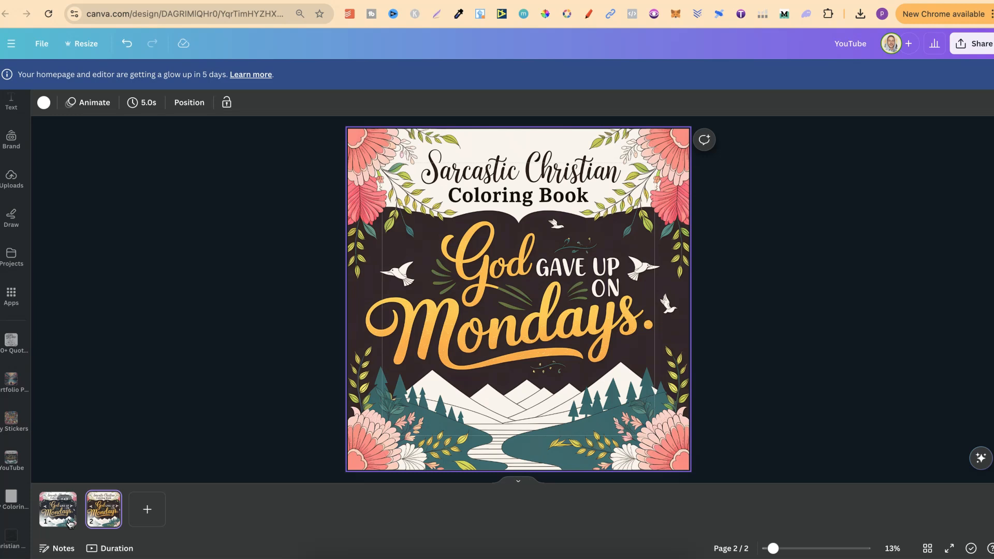
click(57, 509)
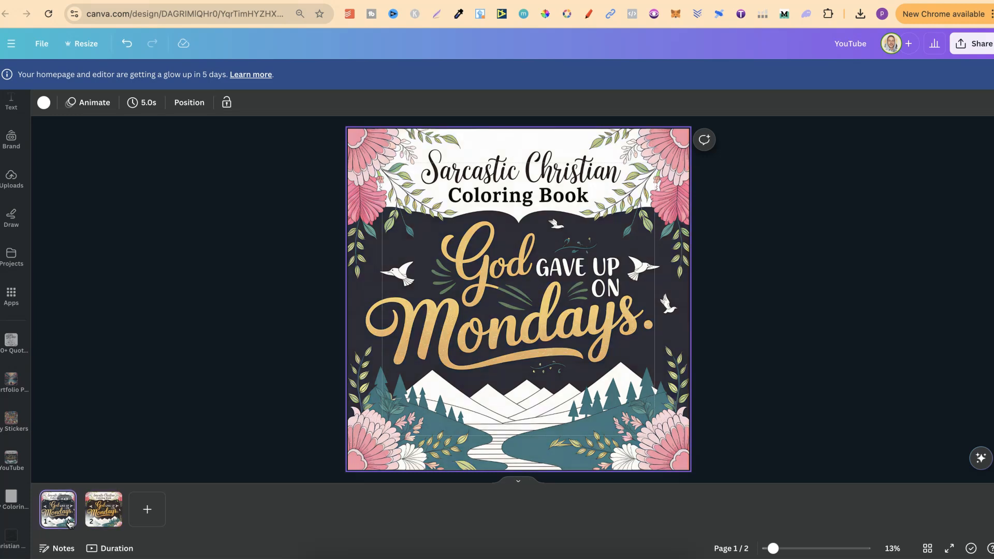
click(103, 510)
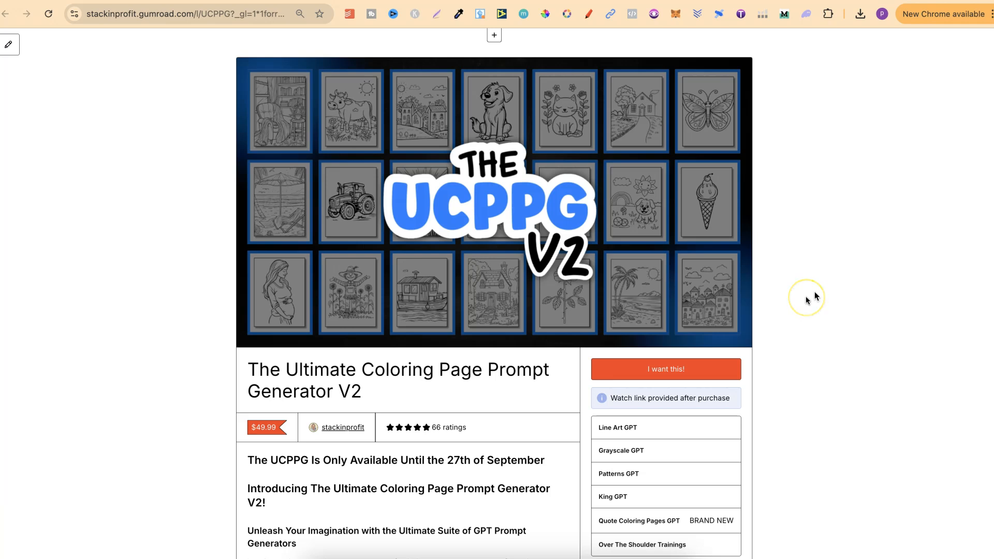
mouse_move(816, 298)
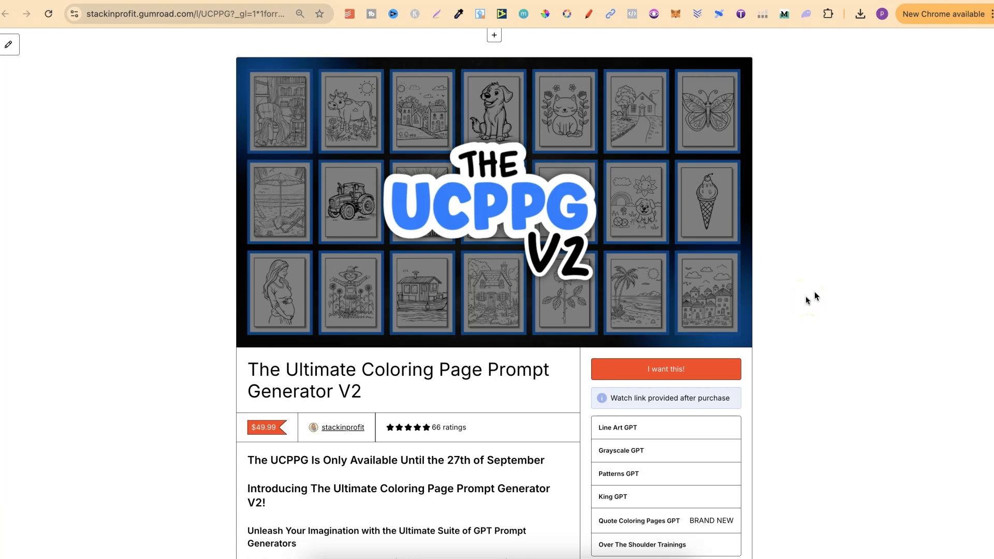
scroll(down, 3)
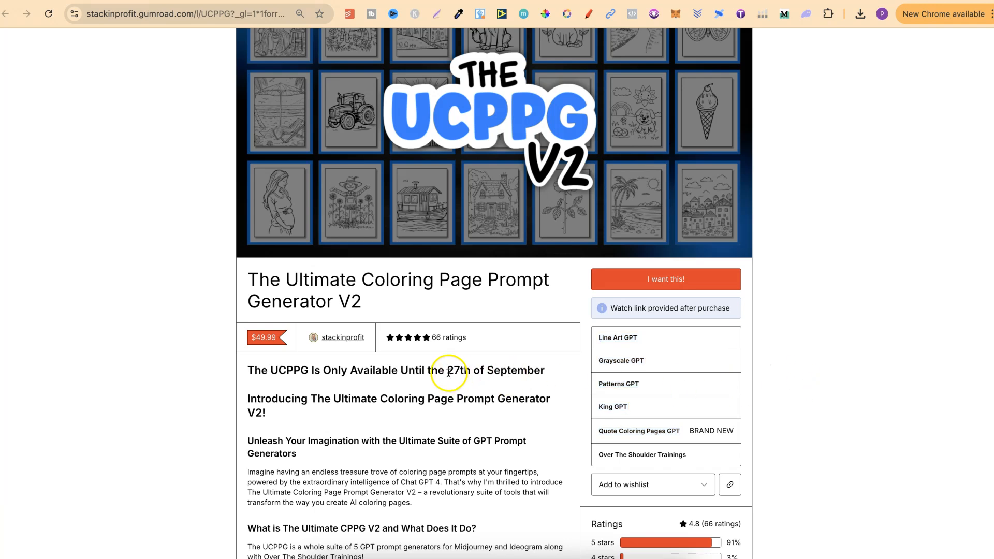
drag(447, 370, 552, 370)
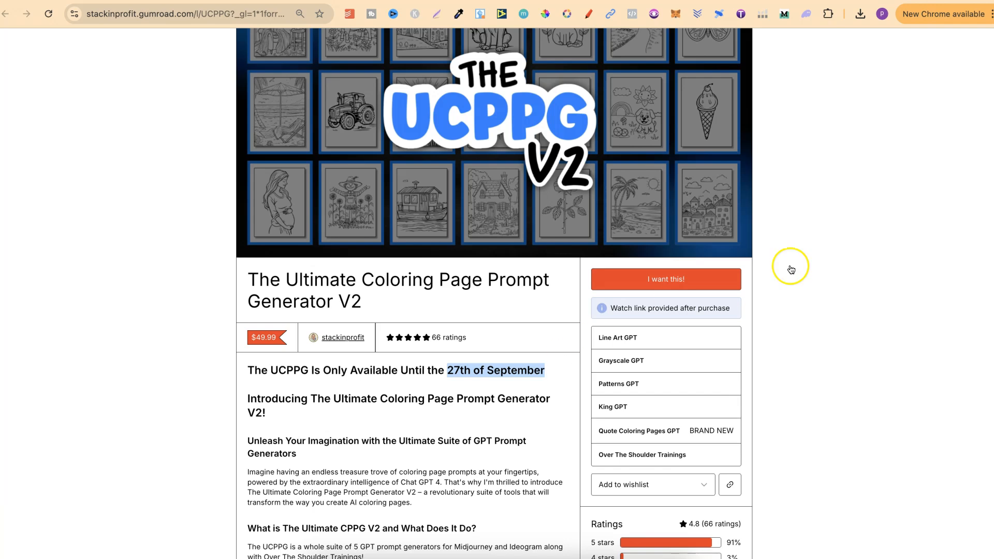
mouse_move(666, 62)
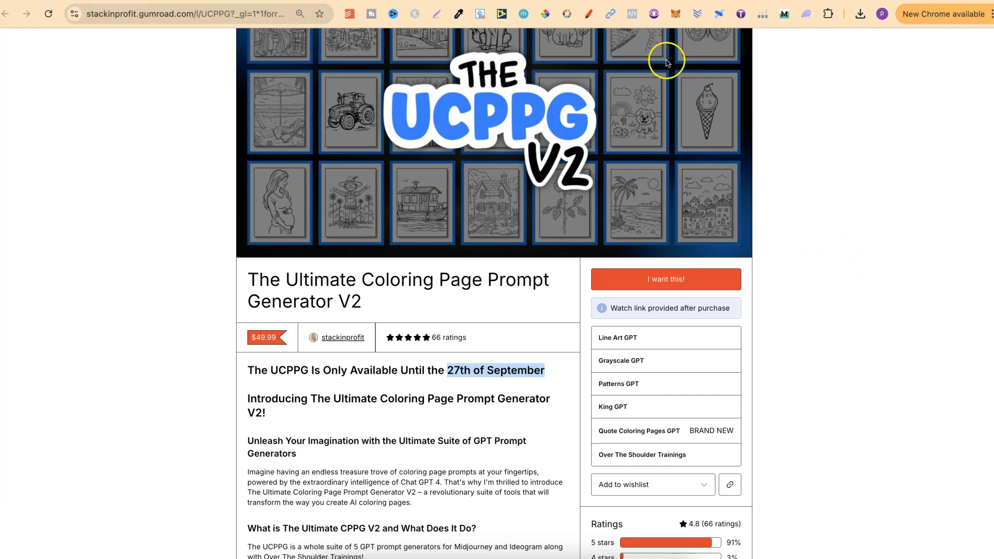
mouse_move(839, 181)
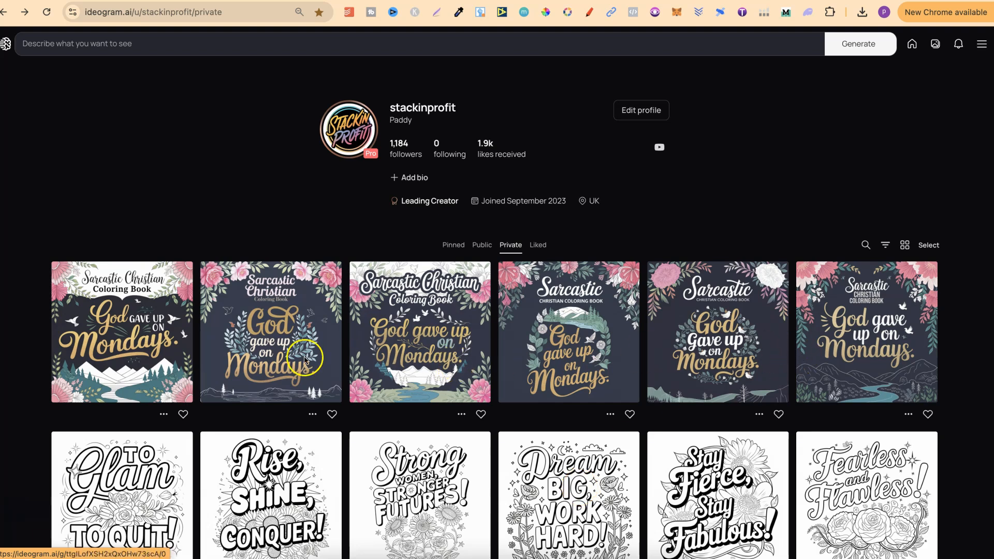
mouse_move(107, 343)
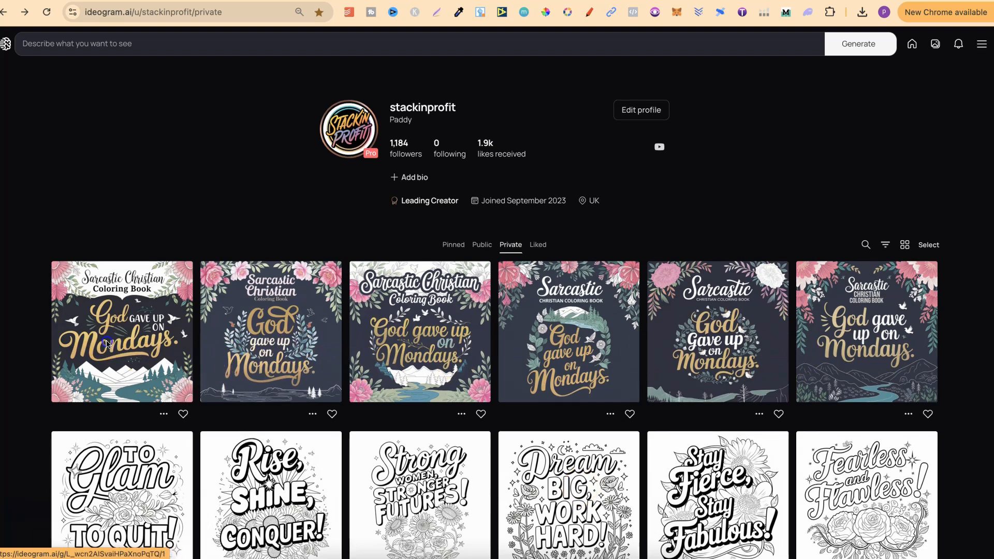
Open the first 'God gave up on Mondays' cover's options and go to bigjpg.com.
click(107, 343)
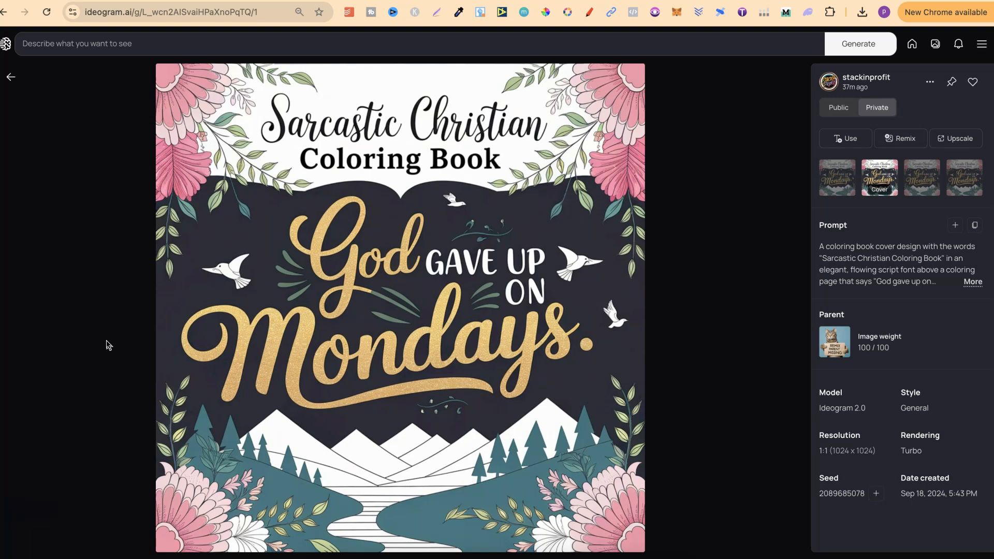
mouse_move(914, 97)
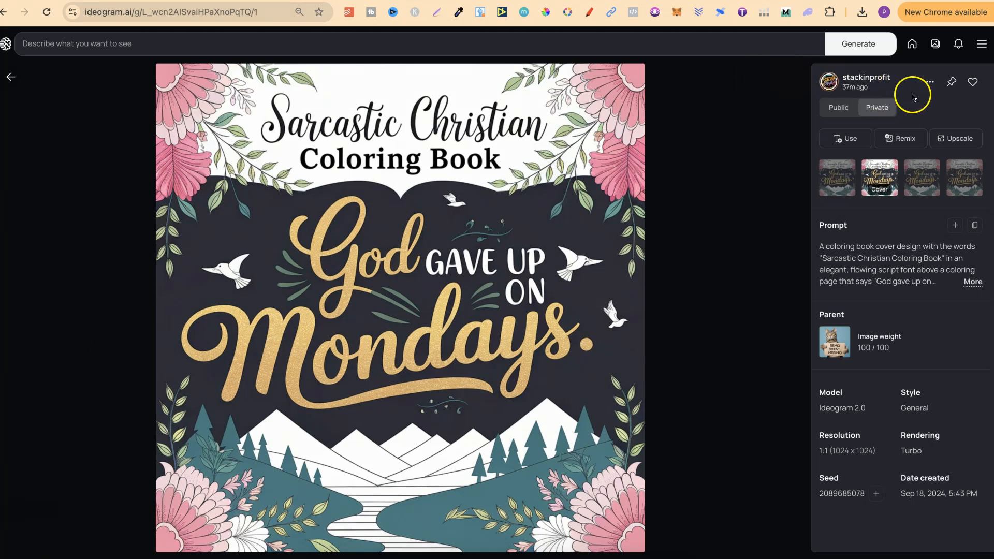
click(930, 82)
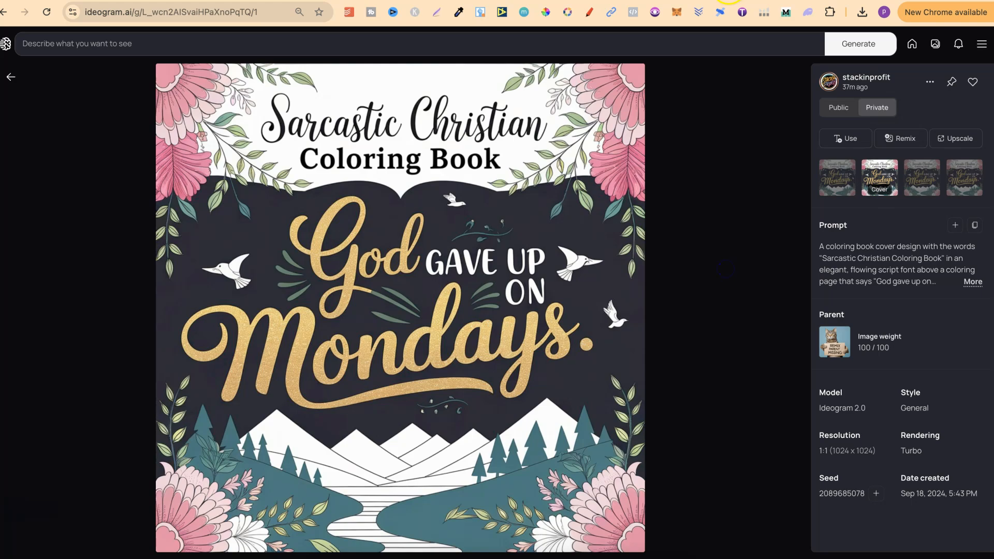
text(bigjpg.com)
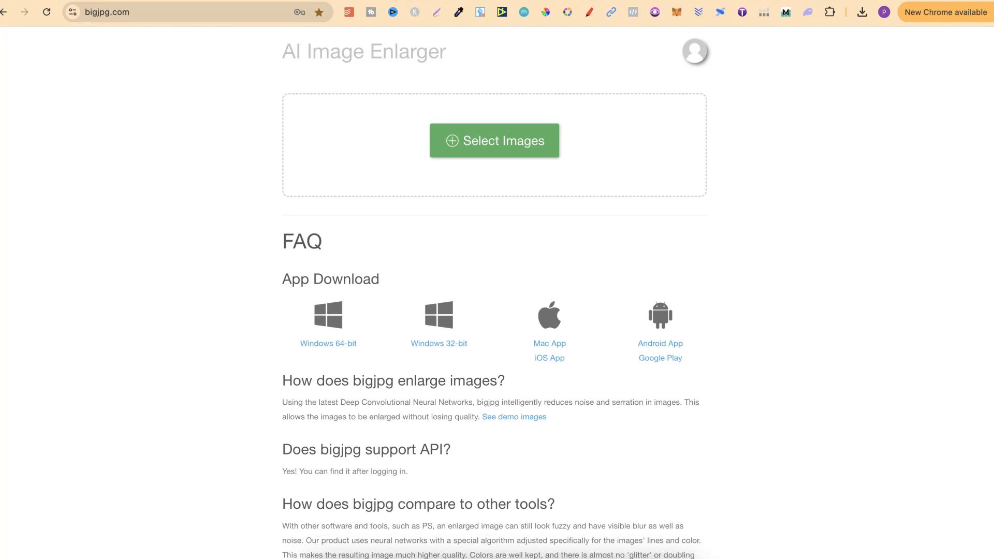
Enlarge the Mondays cover 4x as artwork in Bigjpg and download the 2.37 MB result.
click(861, 12)
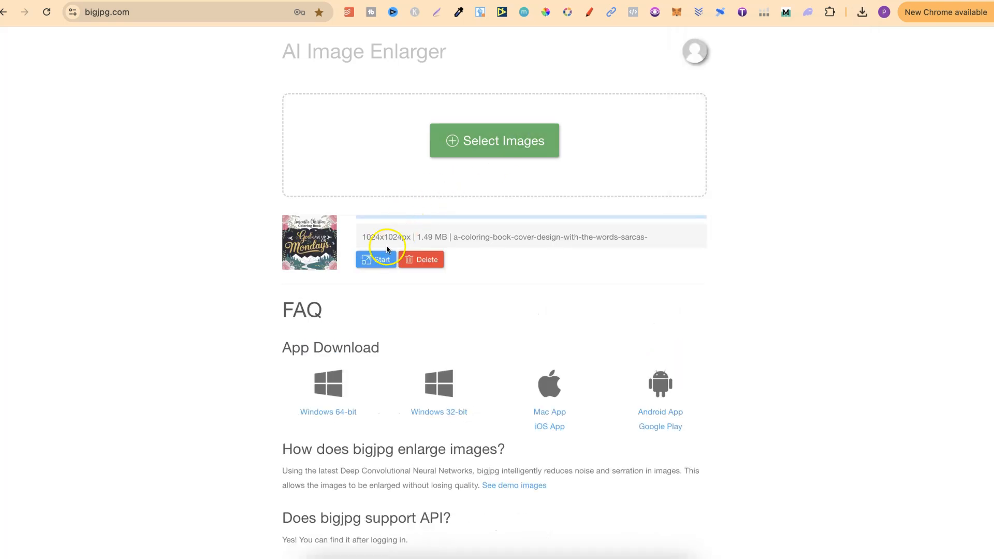
click(376, 259)
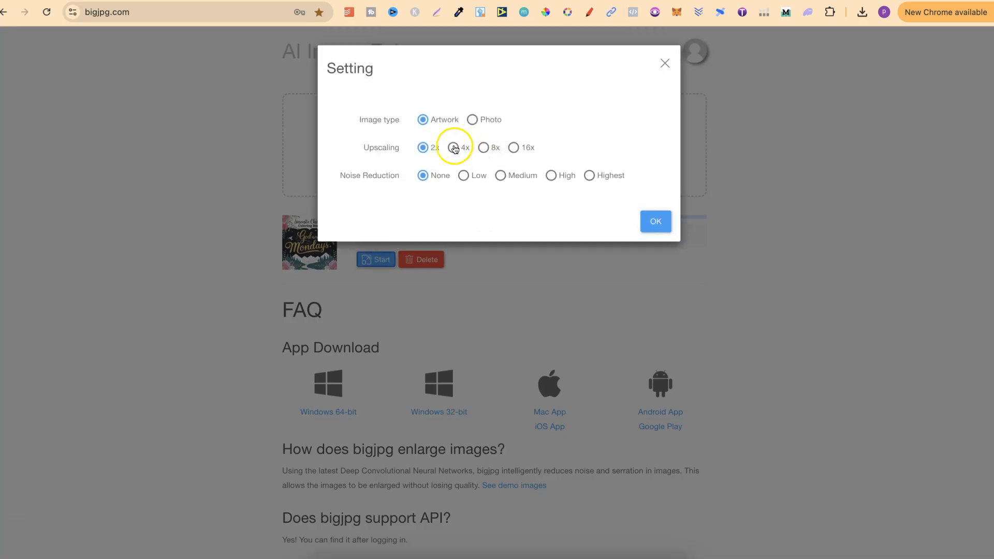
click(451, 148)
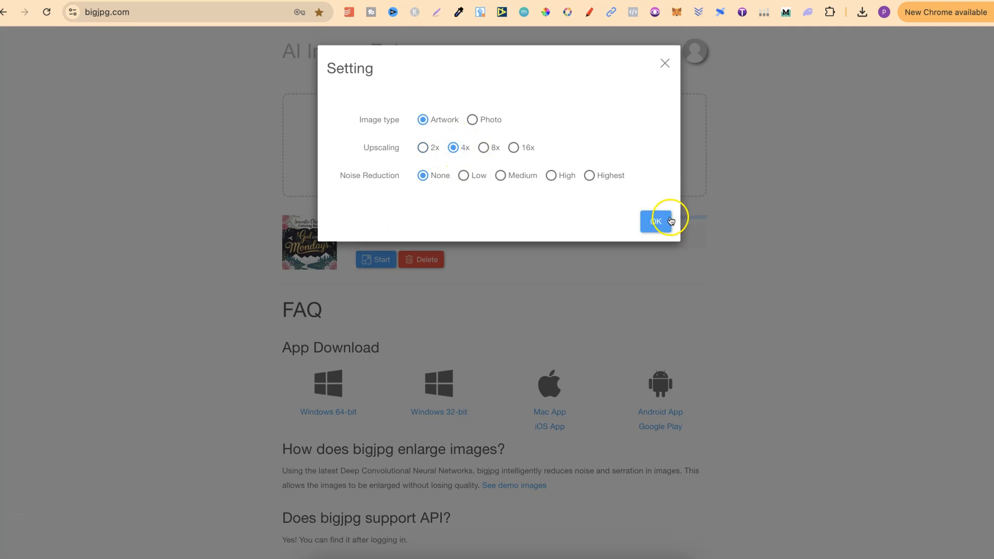
click(656, 221)
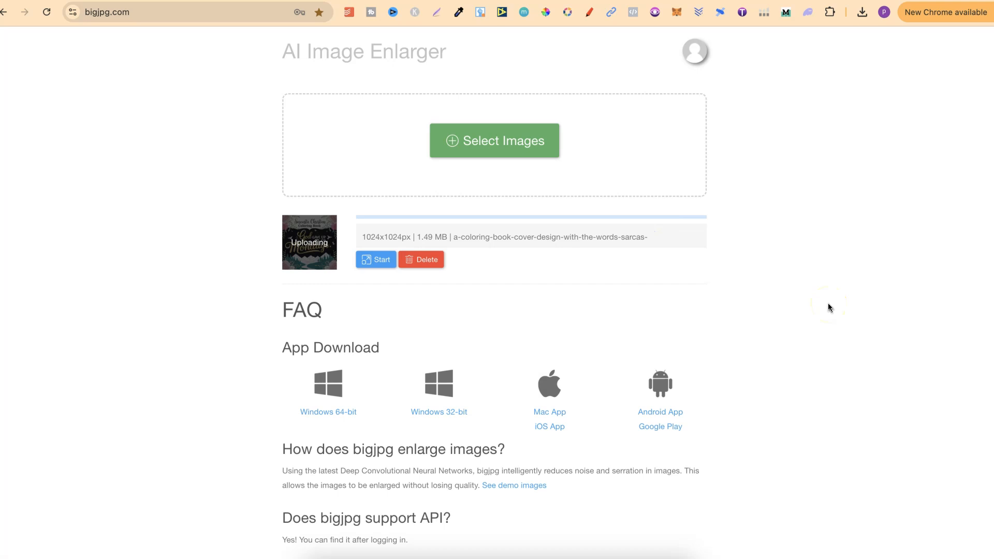
click(375, 259)
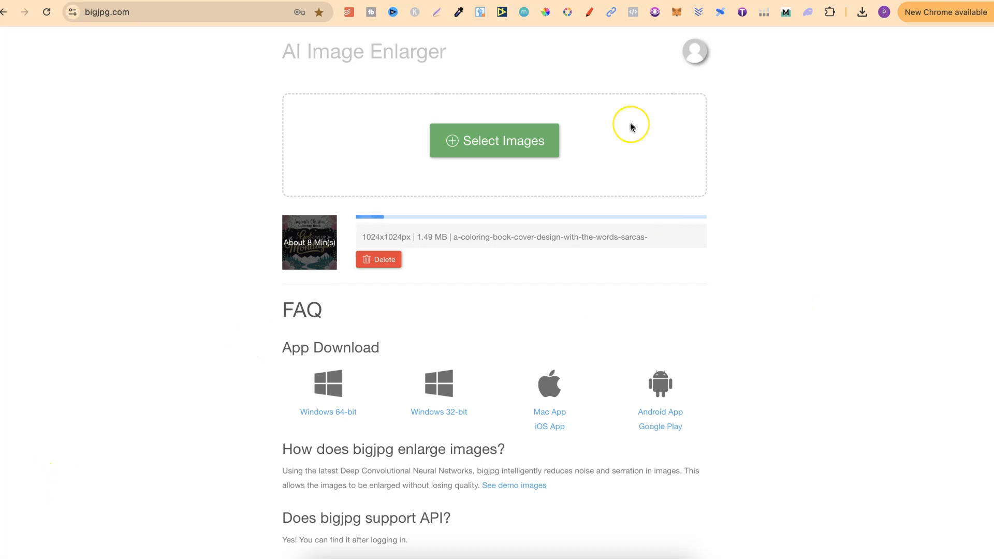
mouse_move(578, 25)
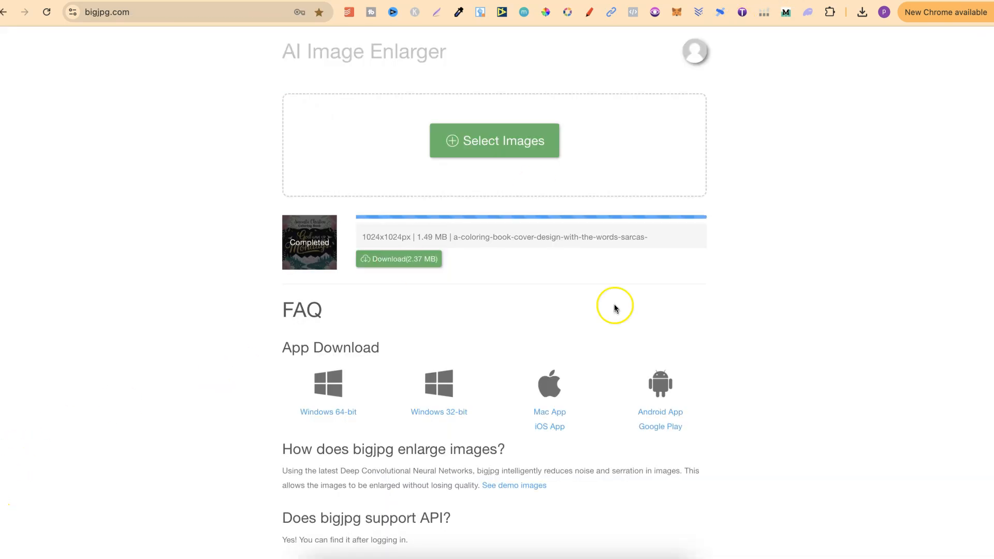
click(399, 259)
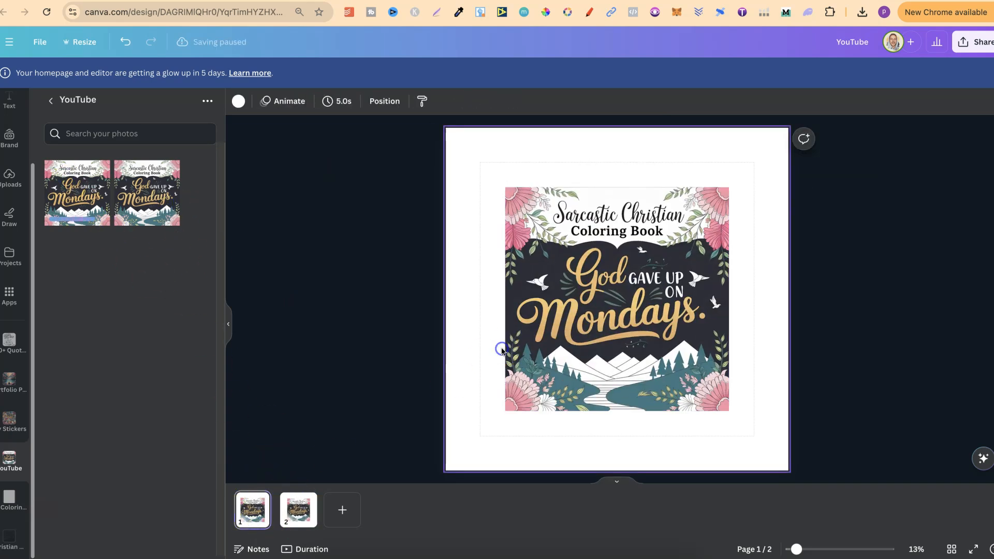
Drag the enlarged Mondays cover from the YouTube folder onto the page to fill it.
drag(504, 348, 443, 466)
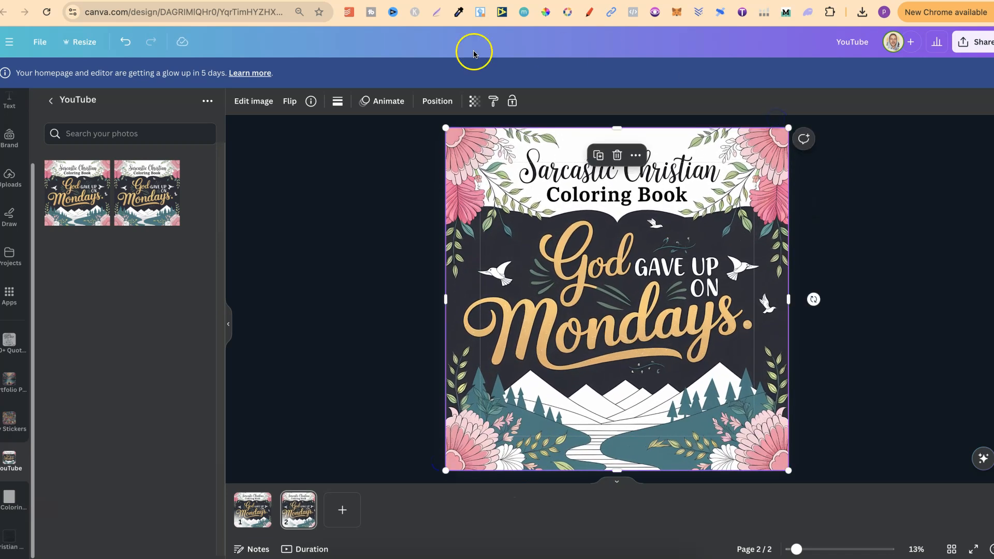
mouse_move(396, 247)
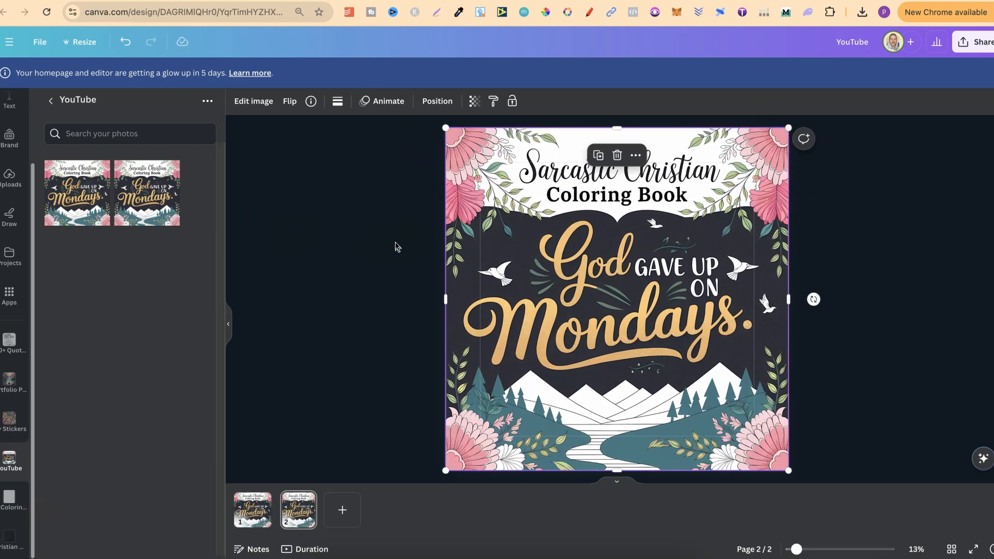
click(40, 42)
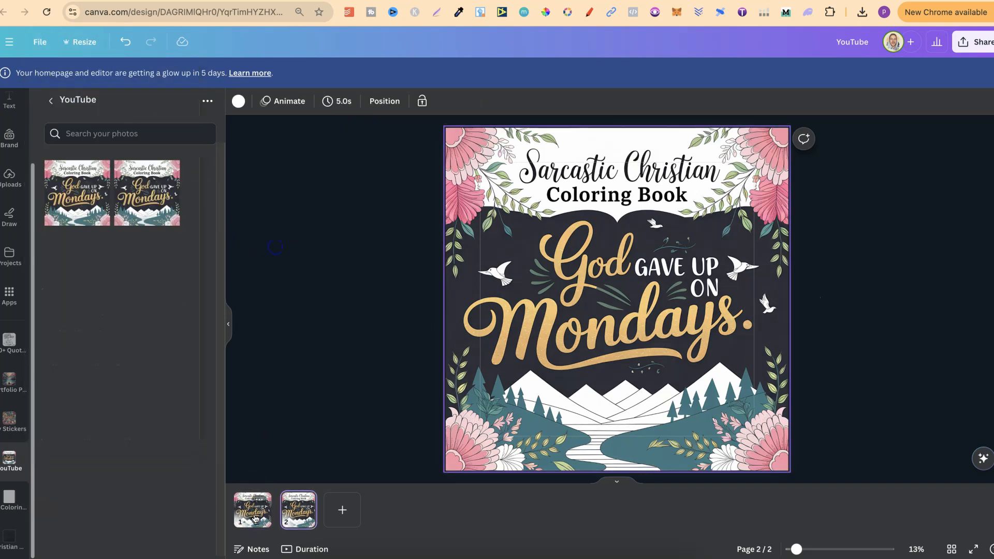
click(253, 510)
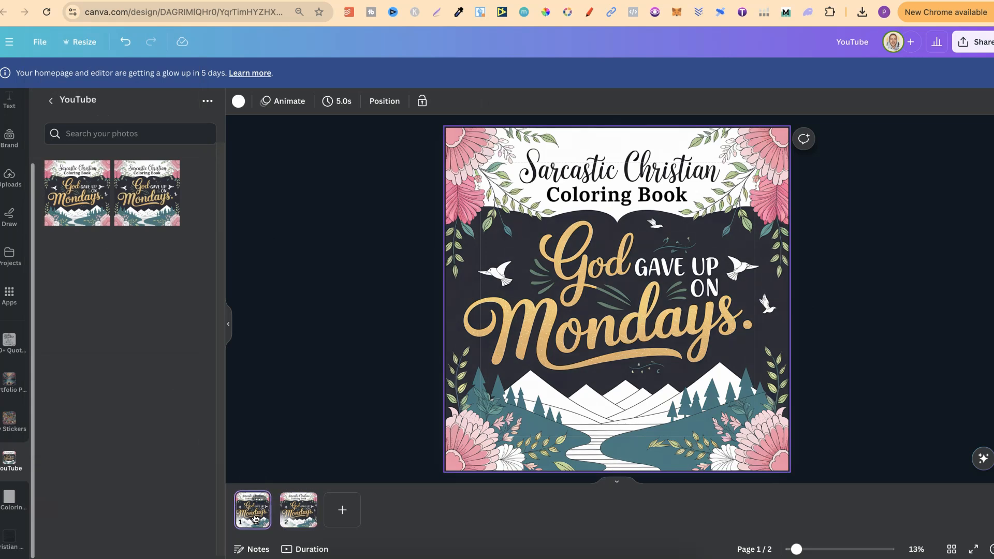
Zoom in on the lettering and corner flowers, comparing pages 1 and 2 up close.
drag(796, 548, 840, 549)
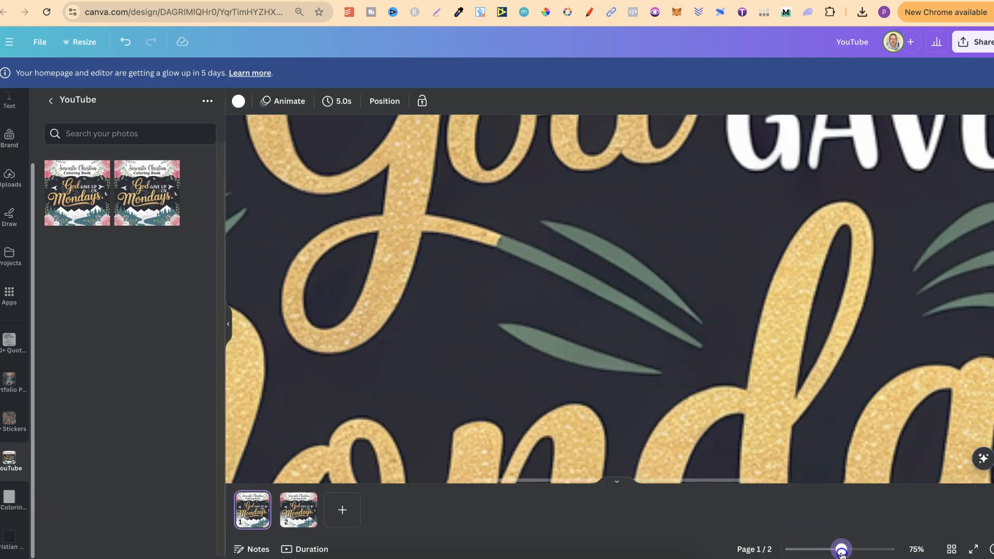
drag(841, 549, 836, 548)
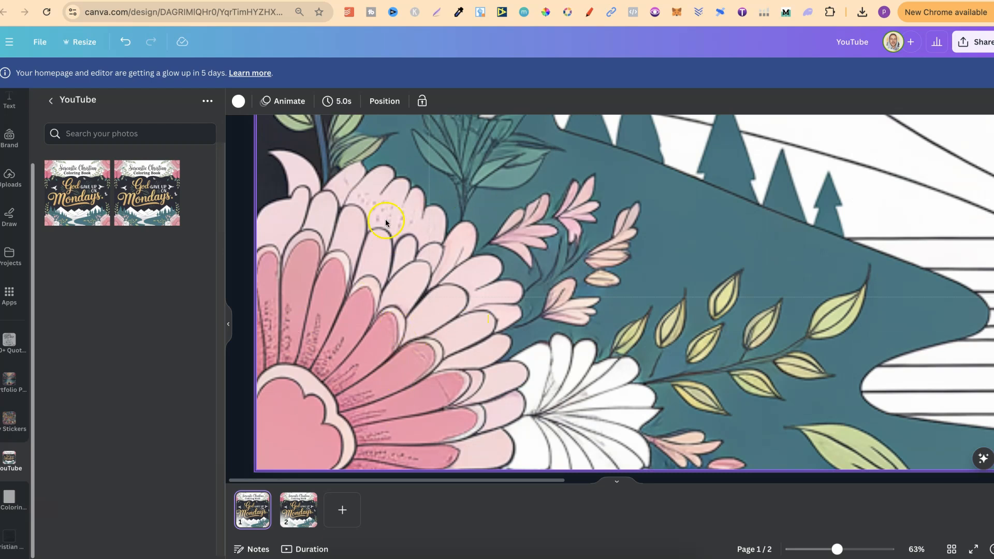
click(298, 510)
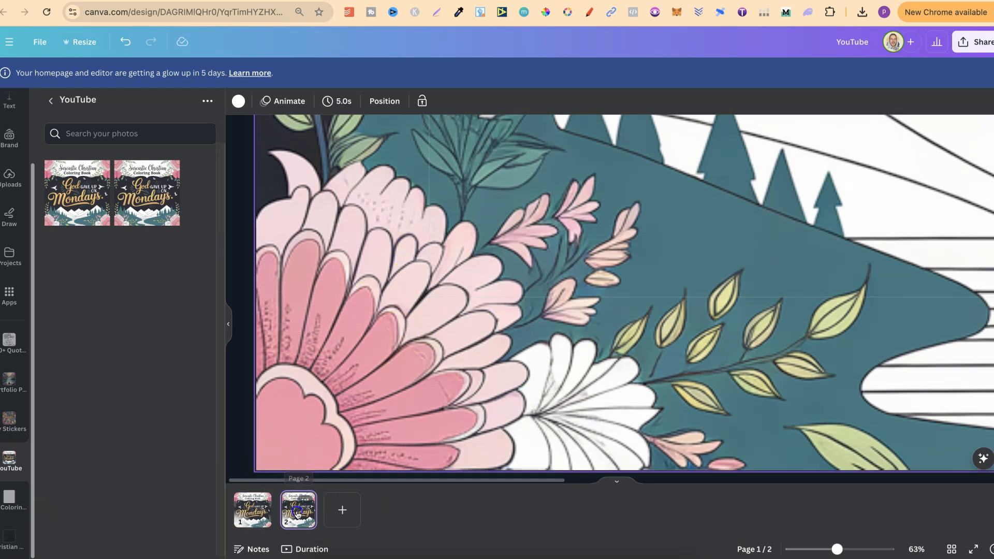
click(299, 509)
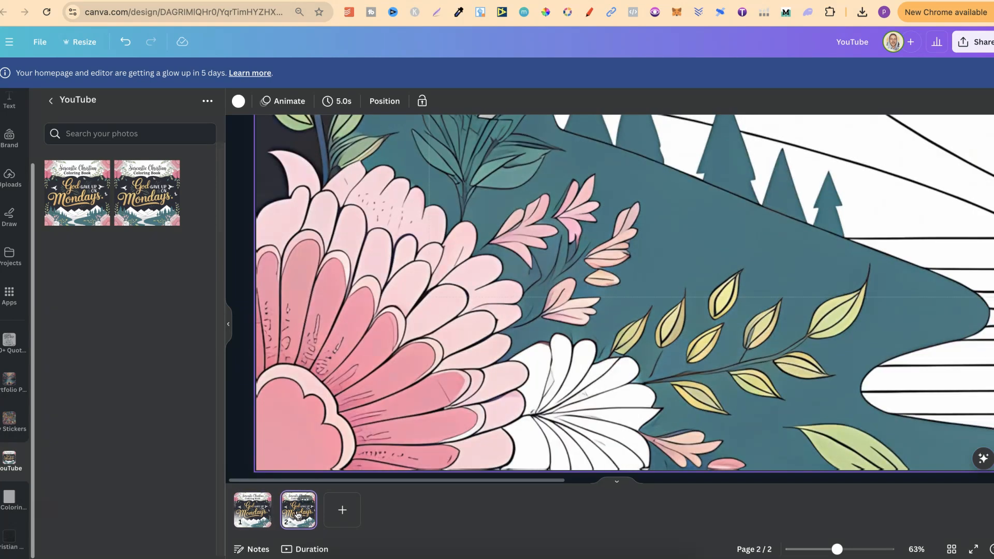
click(253, 510)
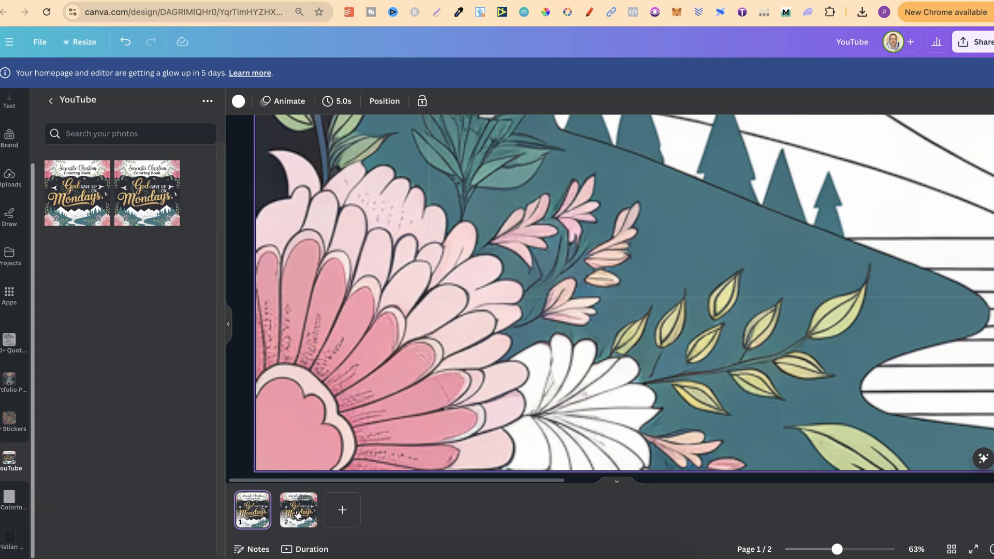
click(917, 549)
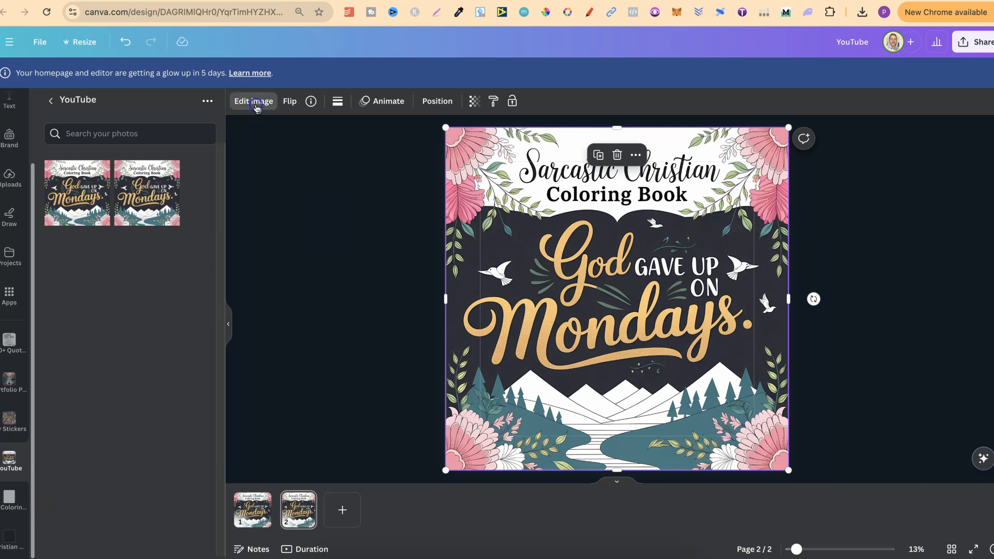
Try the Rustiq filter on the page 2 cover and compare it with page 1.
click(253, 101)
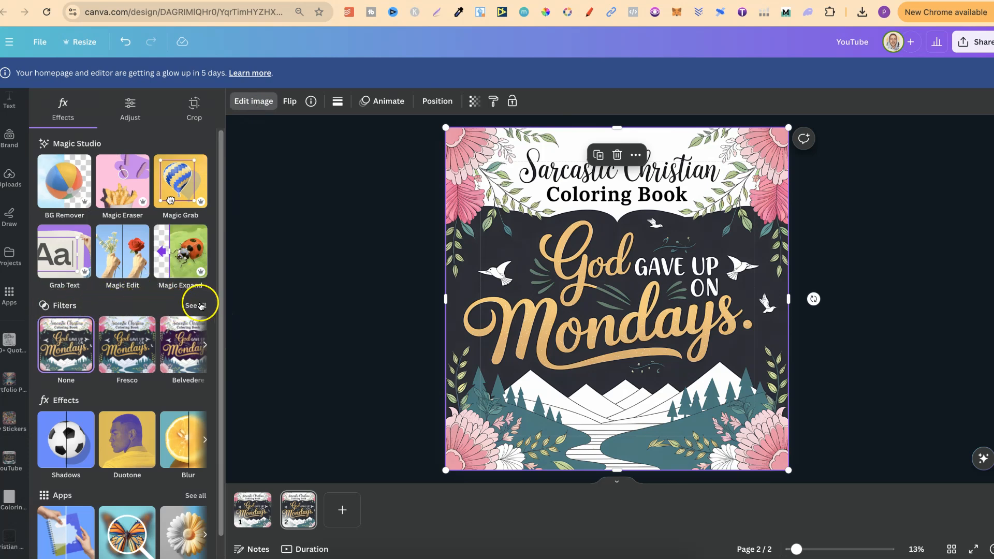
click(193, 306)
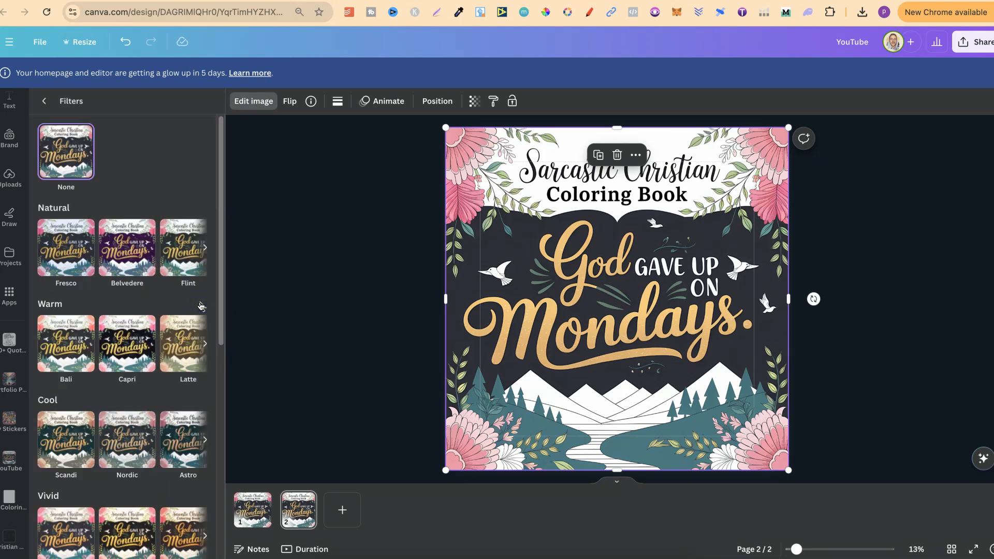
scroll(down, 3)
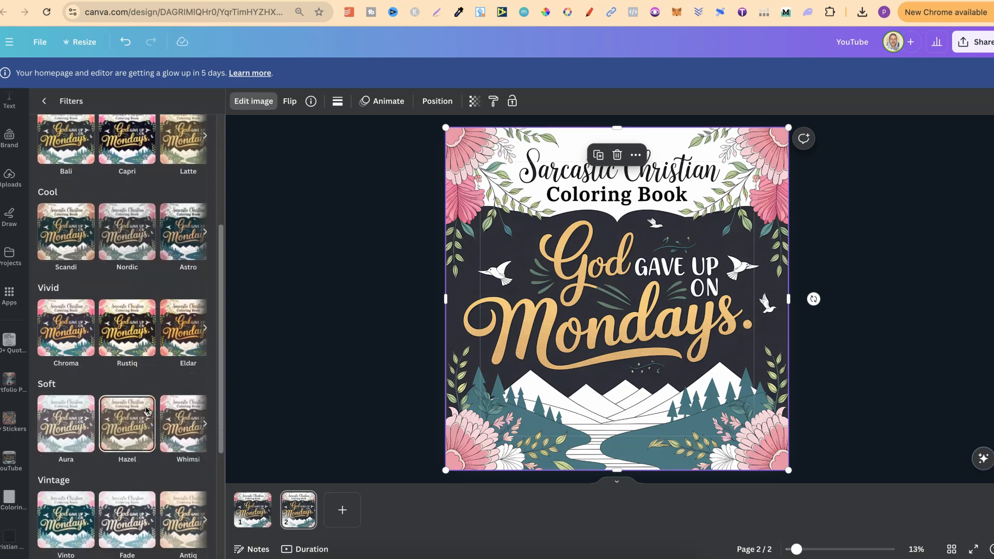
click(127, 327)
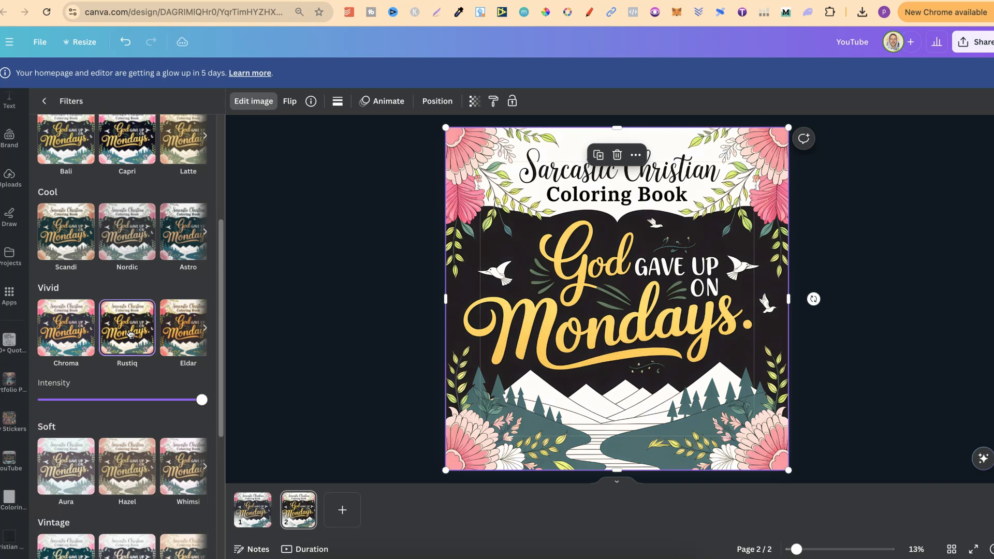
click(253, 510)
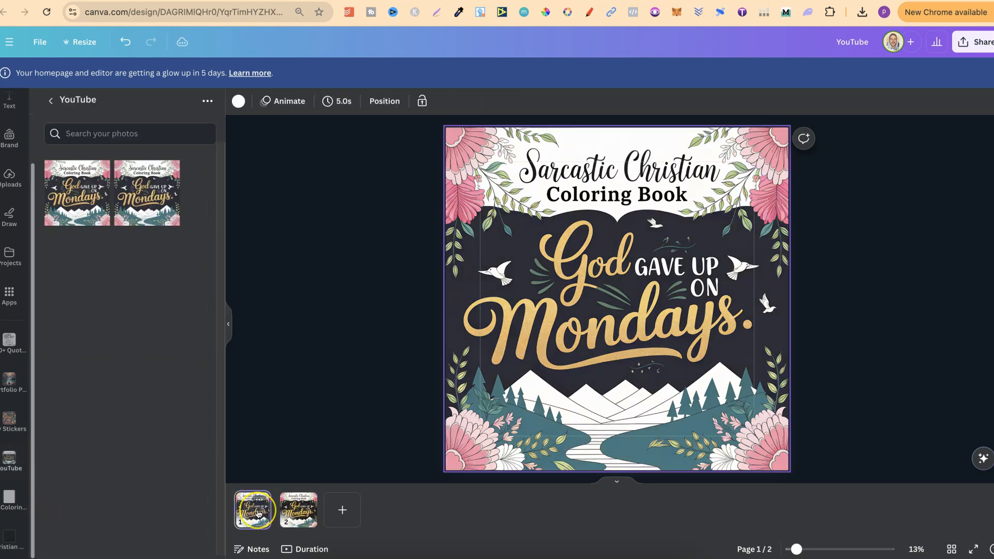
click(299, 510)
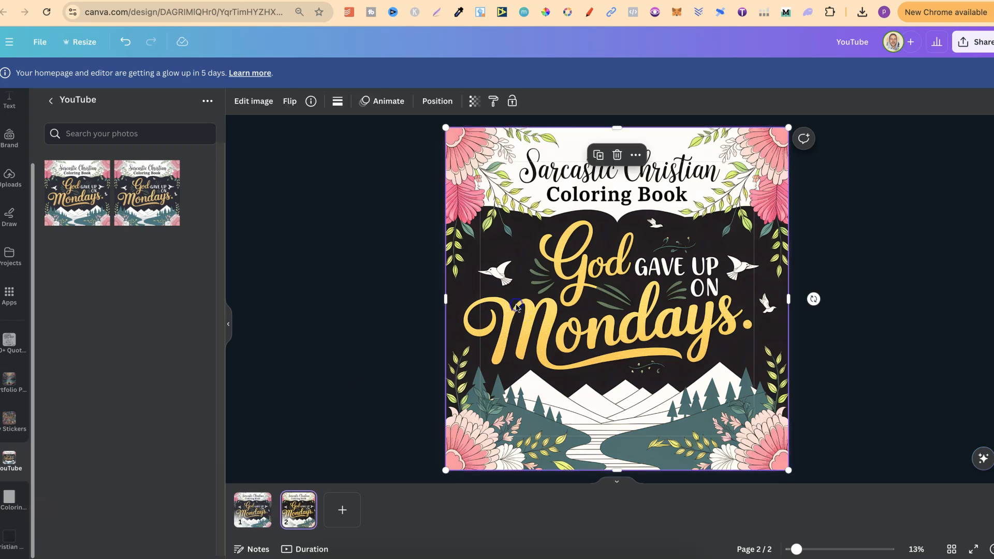
Apply the Belvedere filter to the page 2 cover instead and compare with page 1.
click(253, 100)
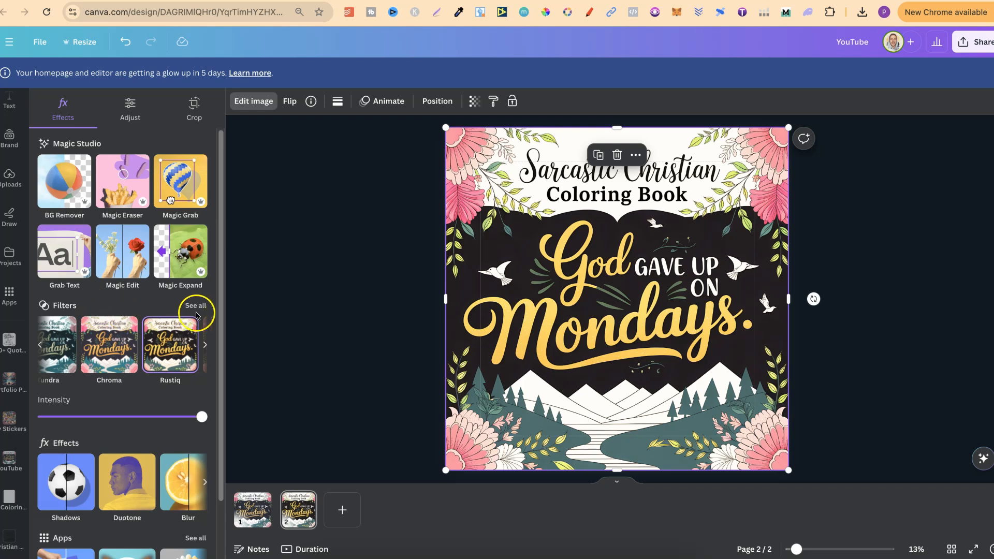
click(196, 305)
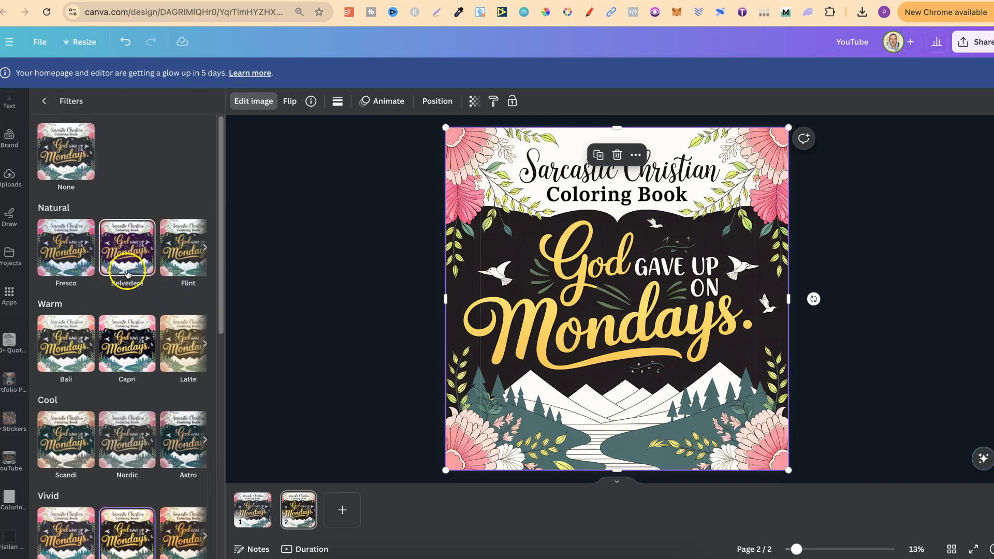
click(127, 249)
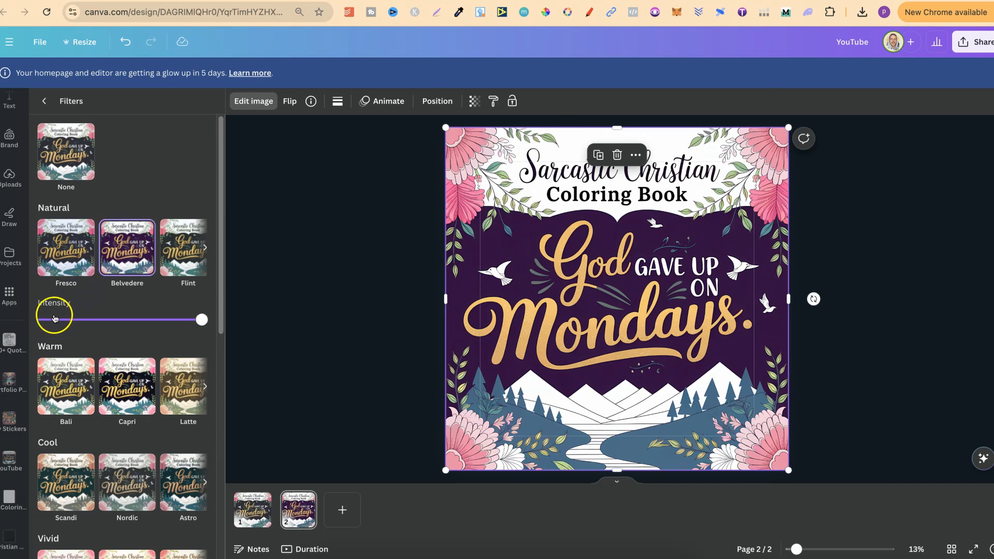
click(252, 510)
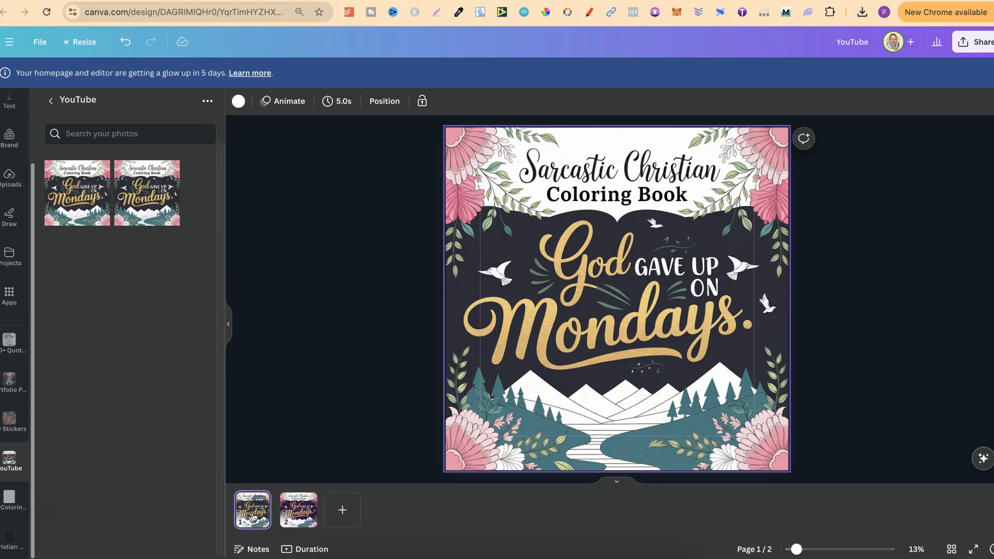
click(298, 510)
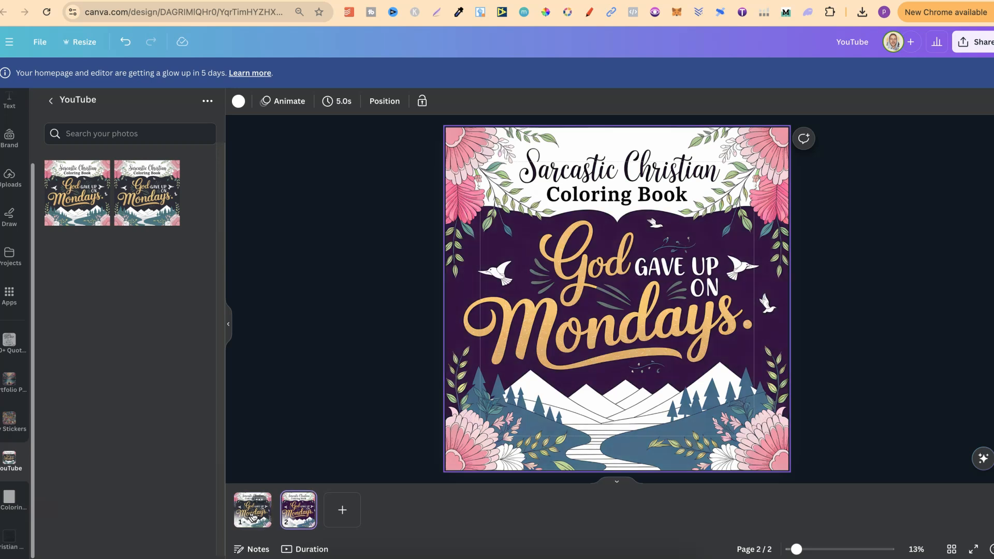
click(253, 510)
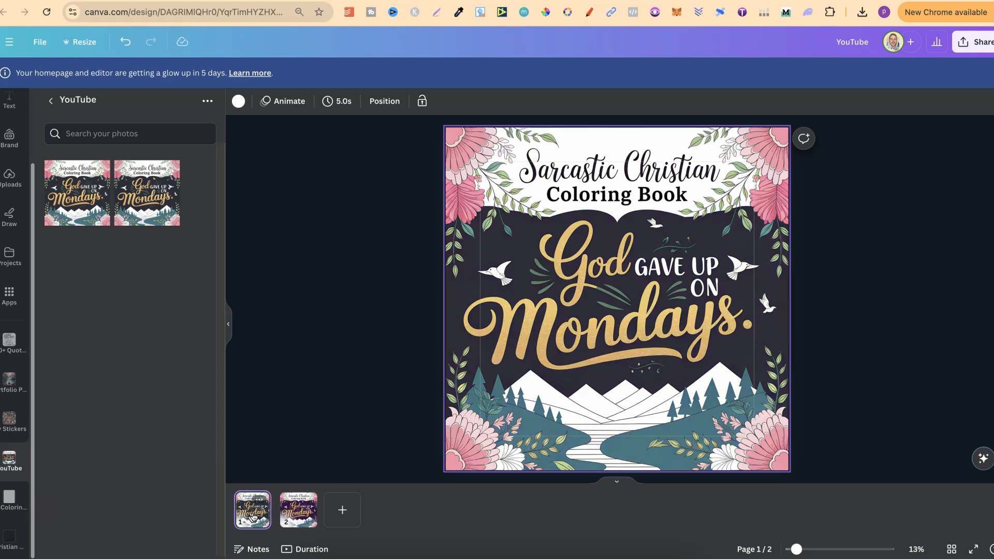
click(298, 509)
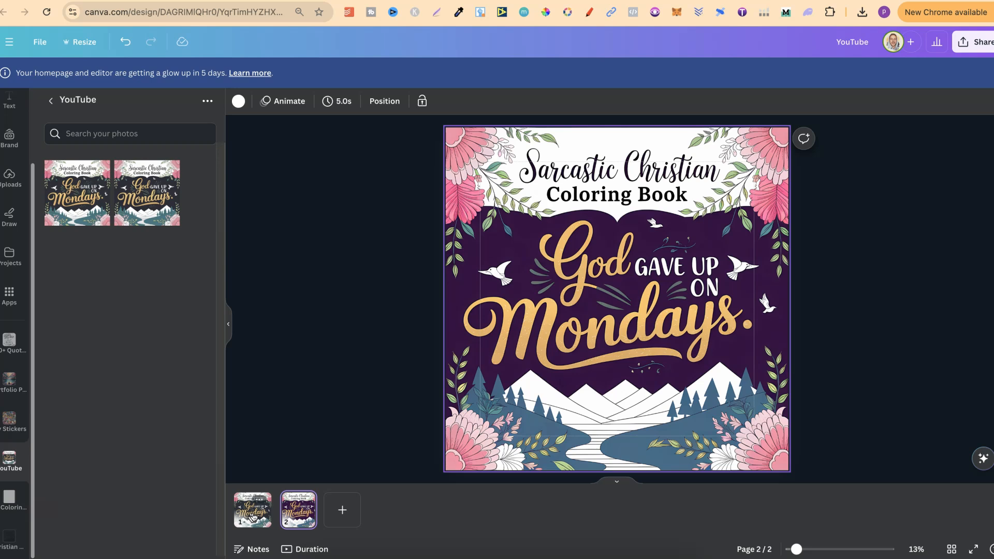
click(252, 510)
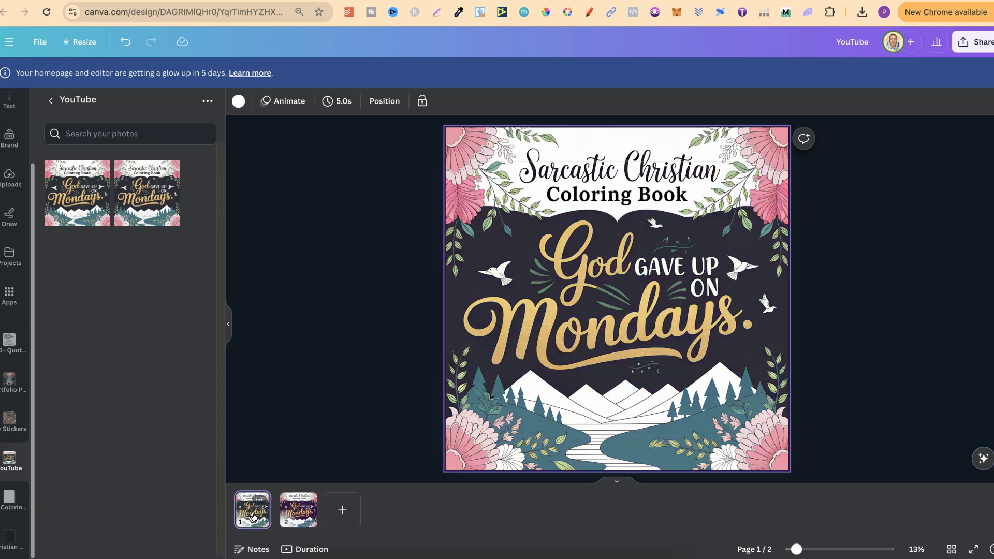
click(298, 510)
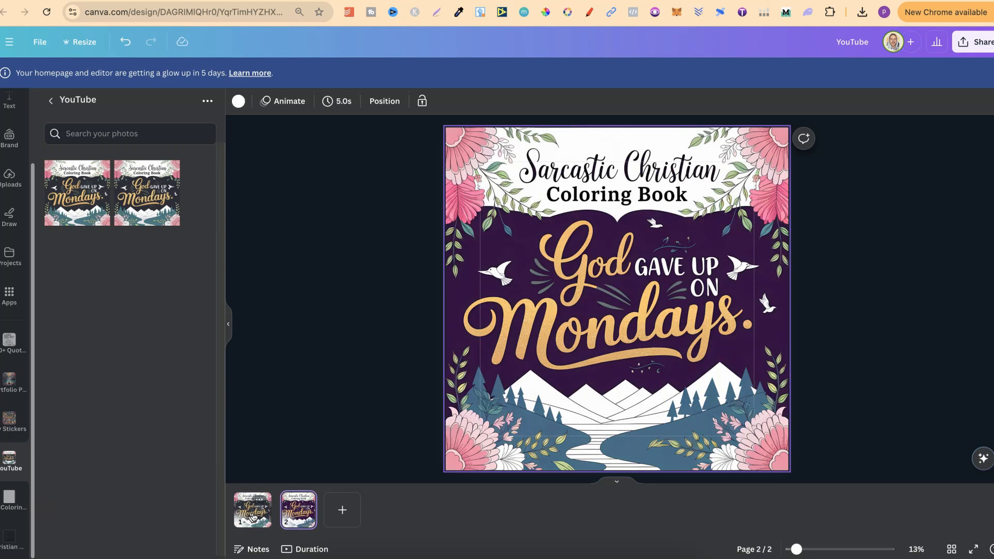
click(253, 510)
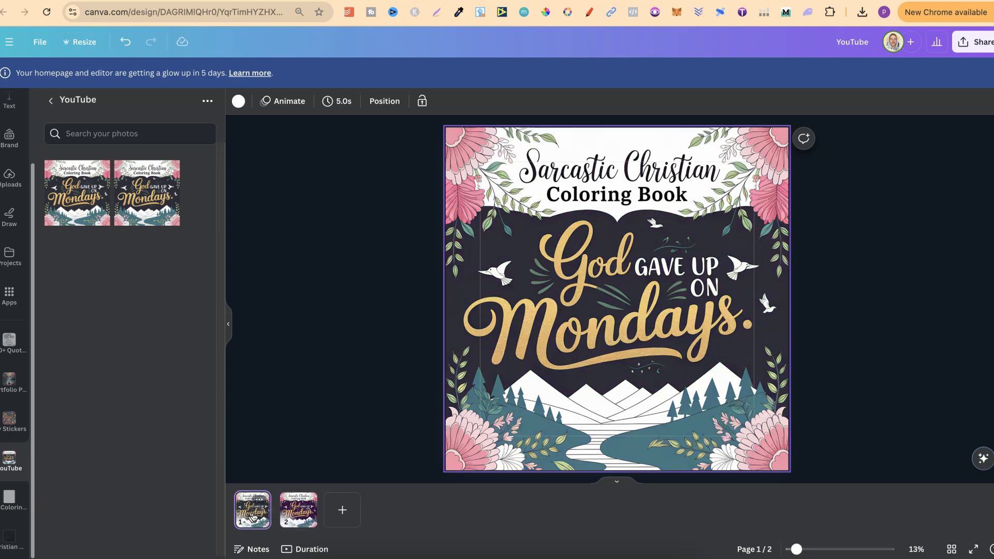
click(298, 509)
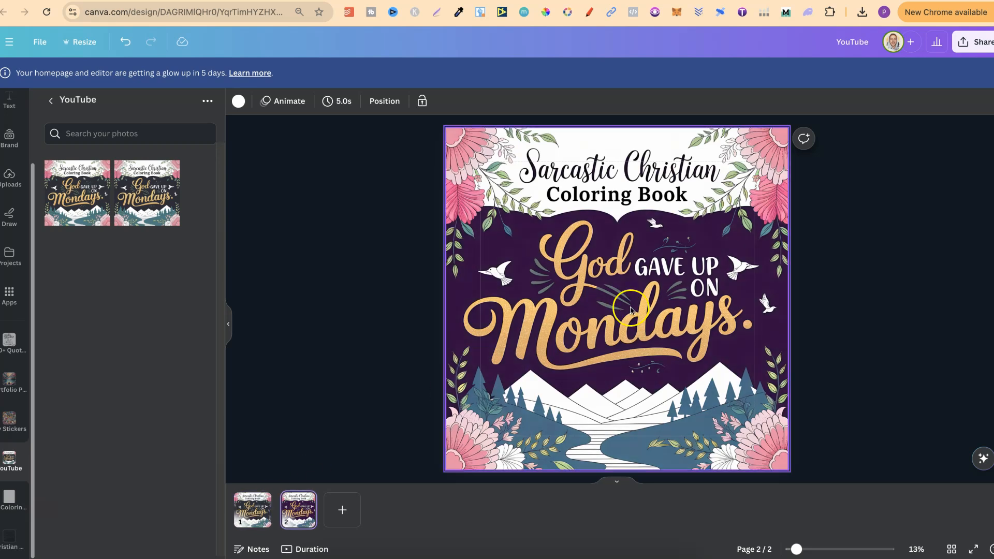
Adjust the filter intensity and apply a different filter to the page 2 cover.
click(627, 311)
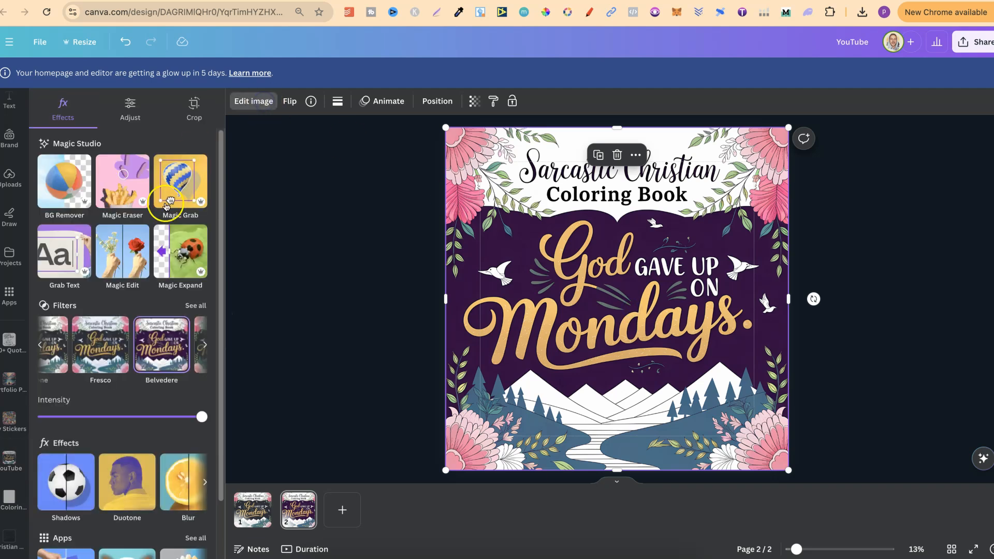
click(195, 305)
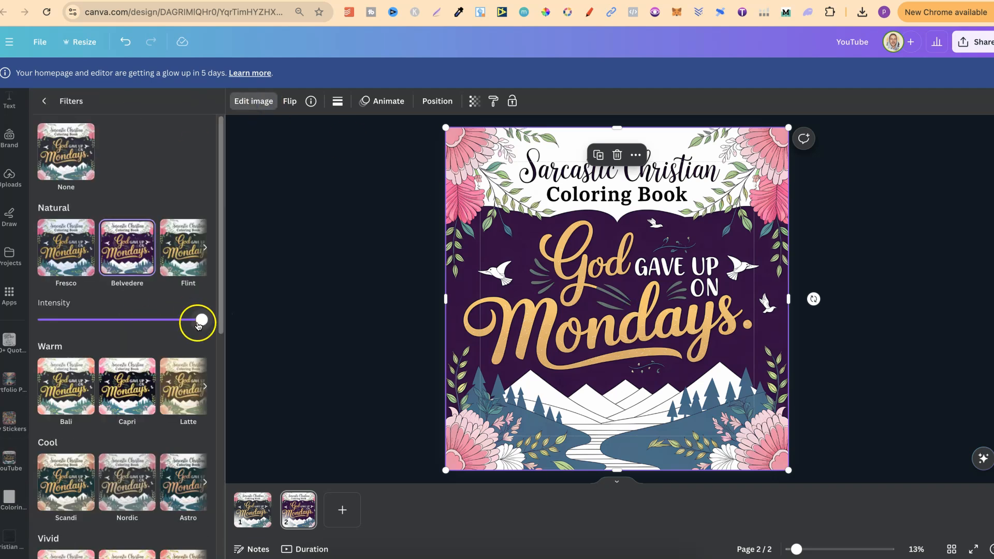
drag(197, 320, 184, 319)
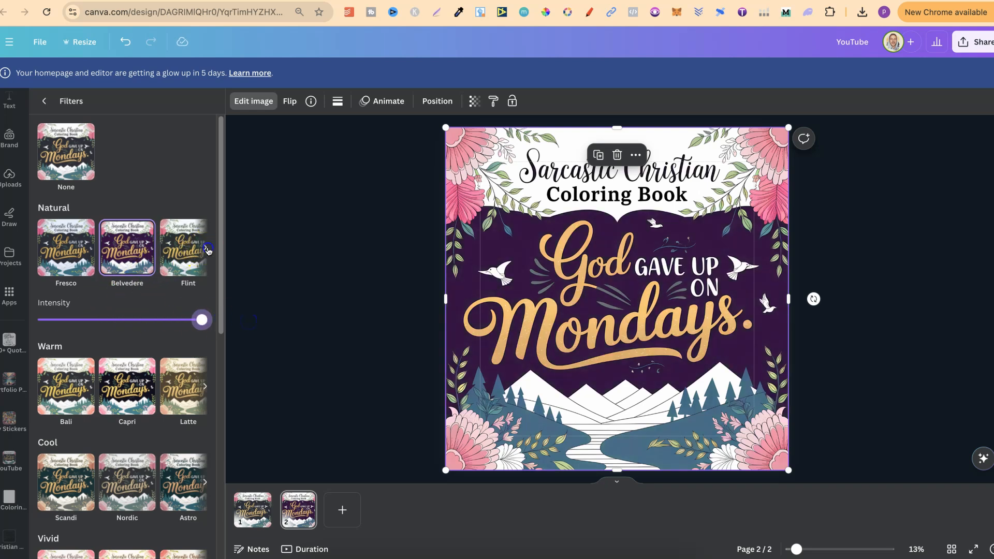
click(208, 248)
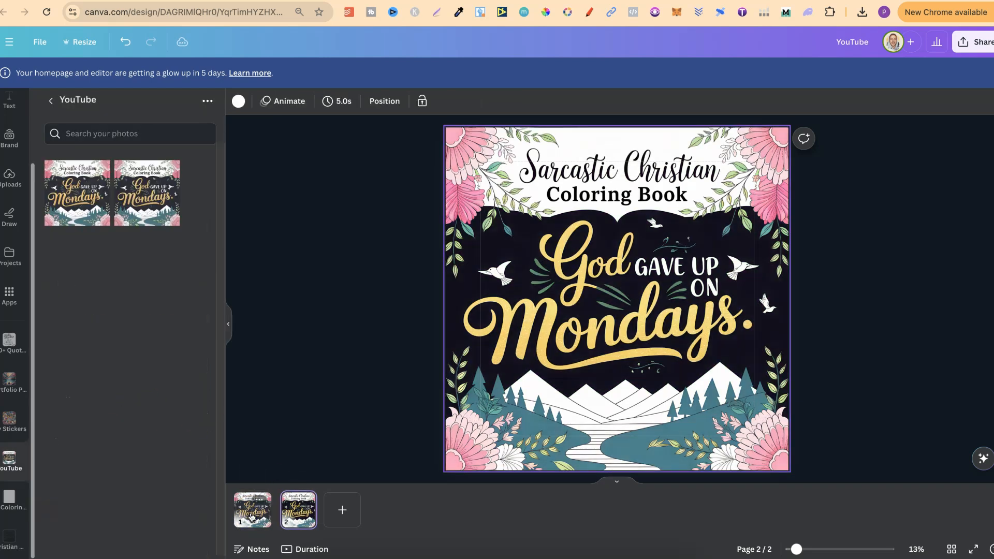
Compare pages 1 and 2, then reselect the page 2 cover's image editing options.
click(253, 514)
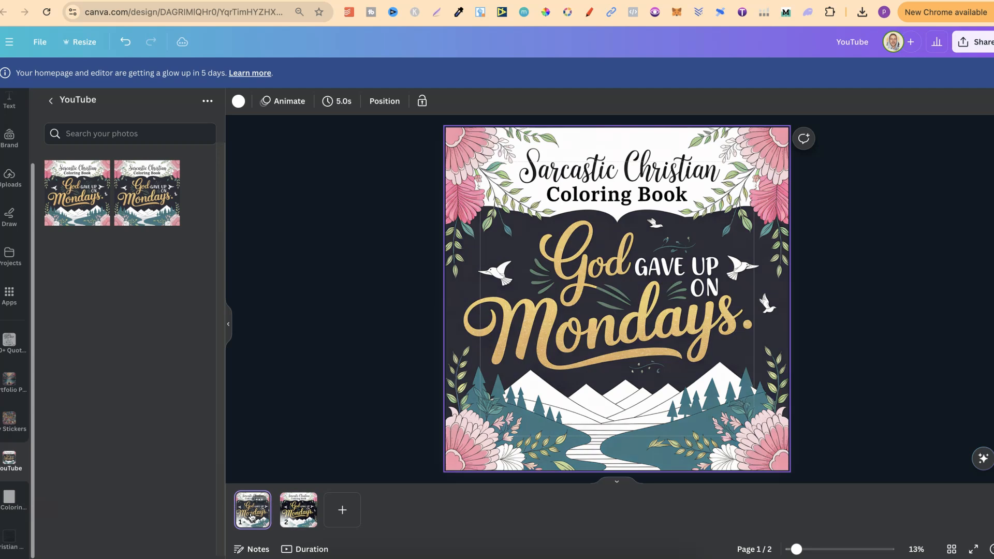
click(298, 510)
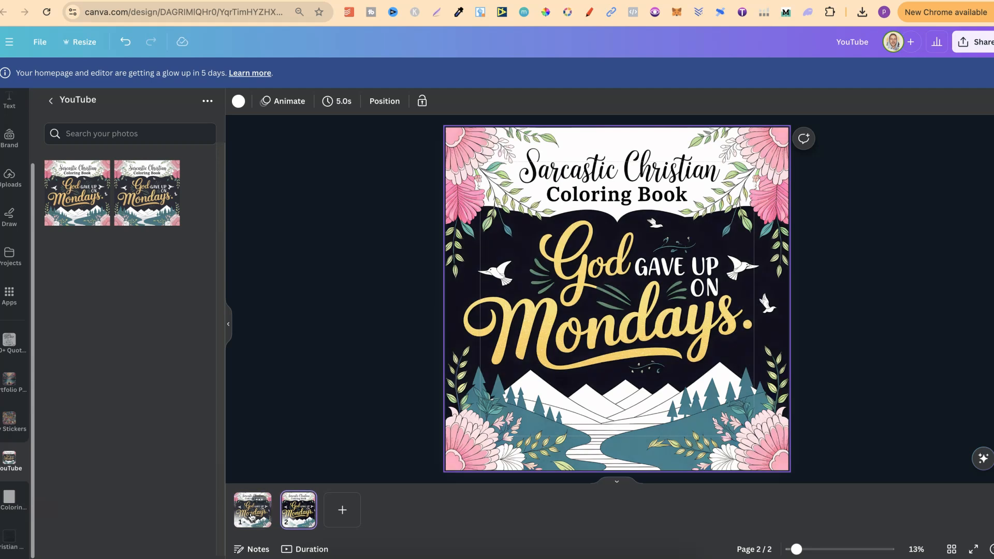
click(614, 298)
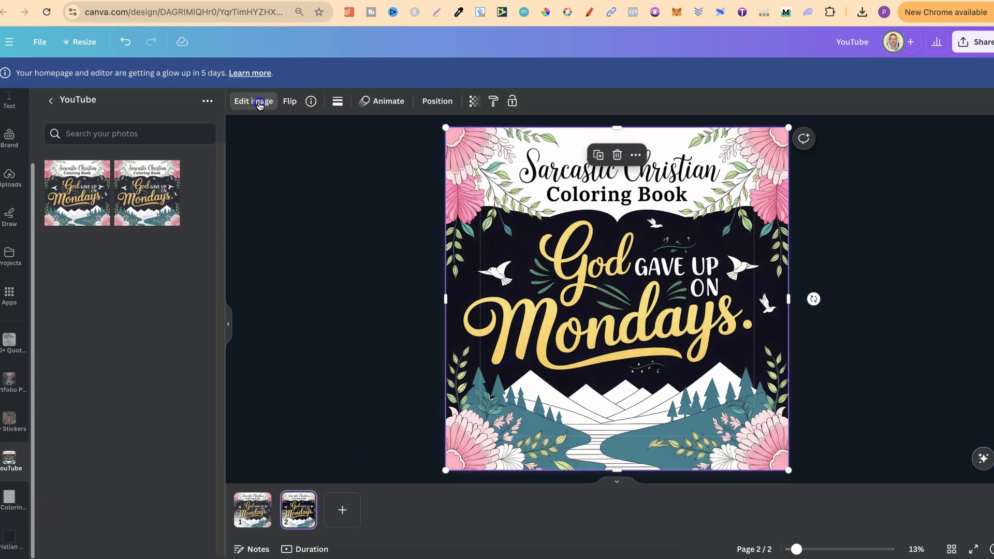
click(254, 101)
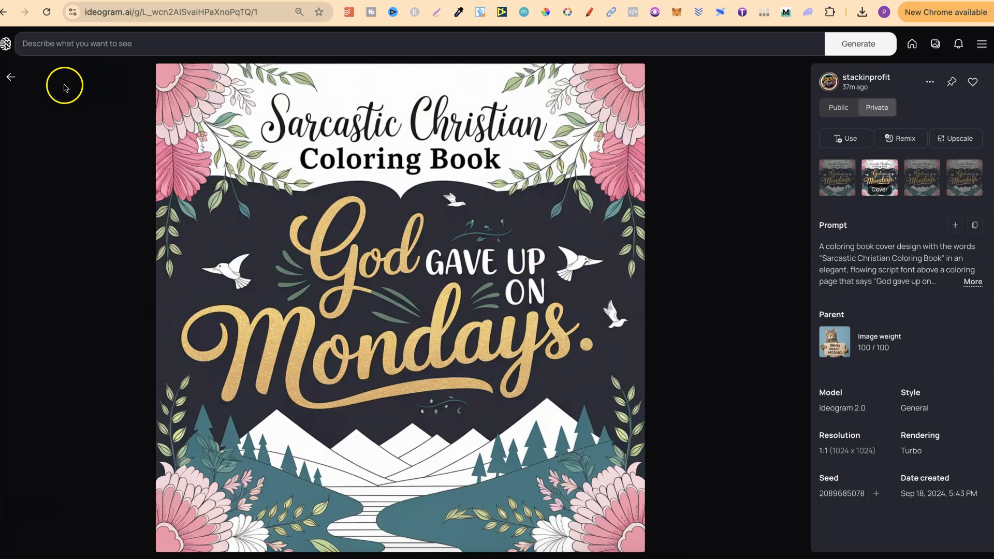
Go back to stackinprofit's Private gallery of Mondays cover variations.
click(12, 77)
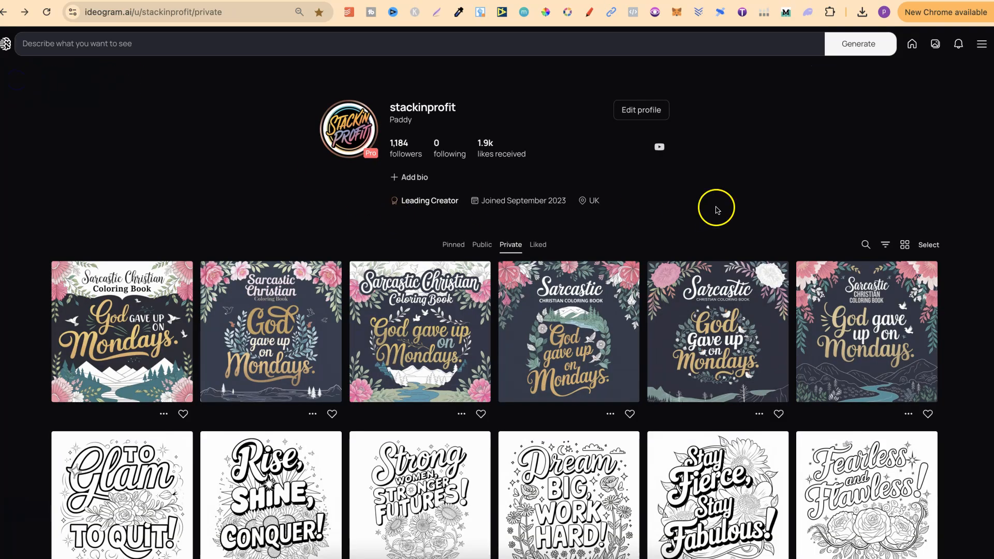
mouse_move(862, 213)
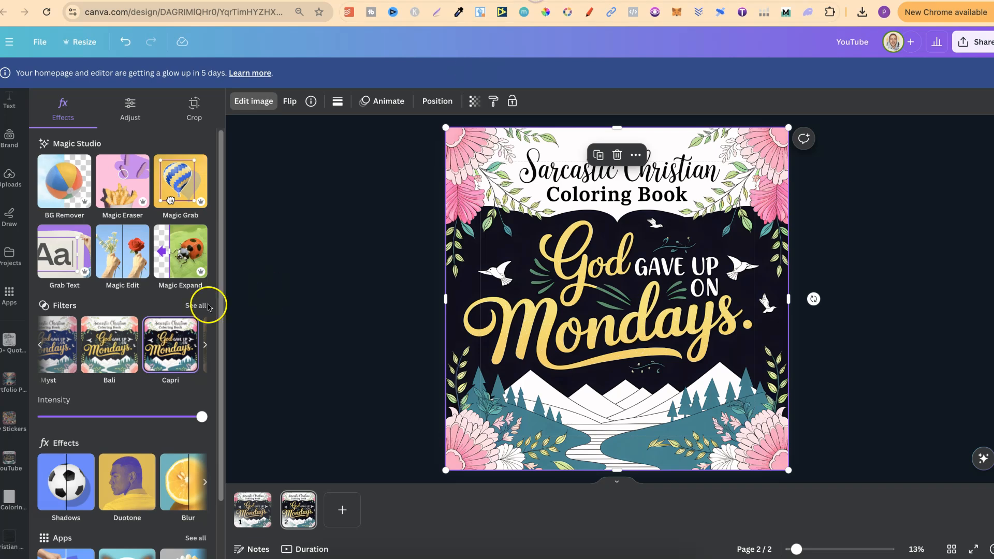
Apply the vivid Rustiq filter to the page 2 cover and compare with page 1.
click(196, 305)
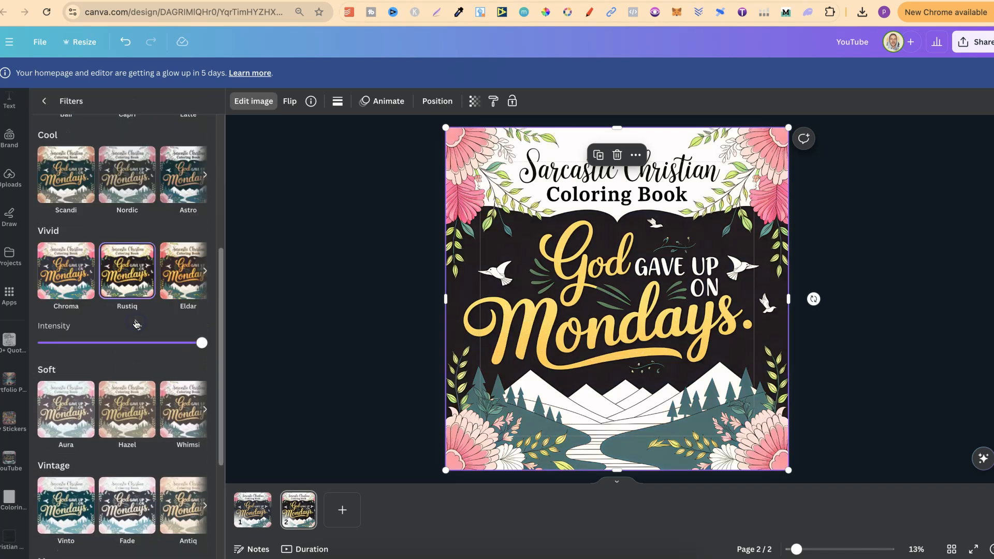
click(186, 271)
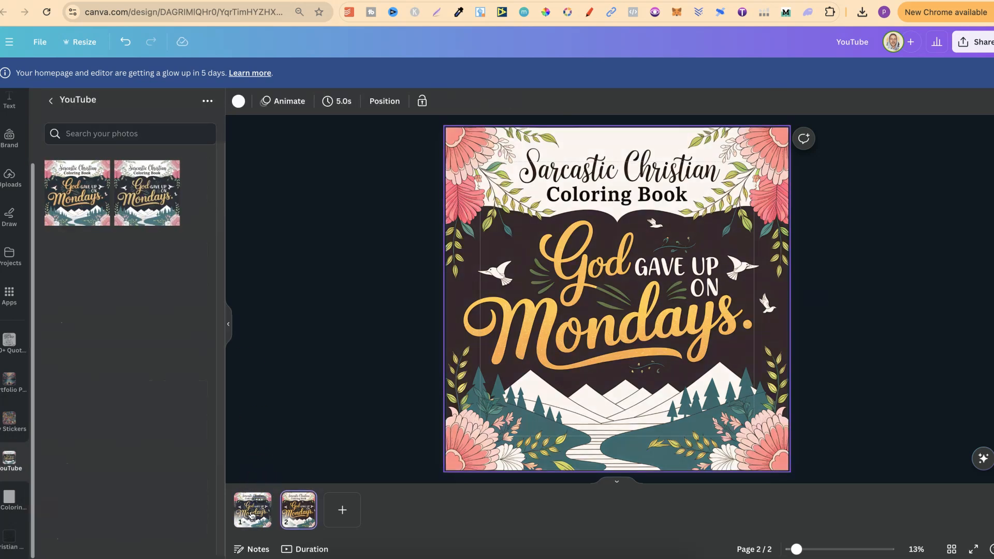
click(252, 510)
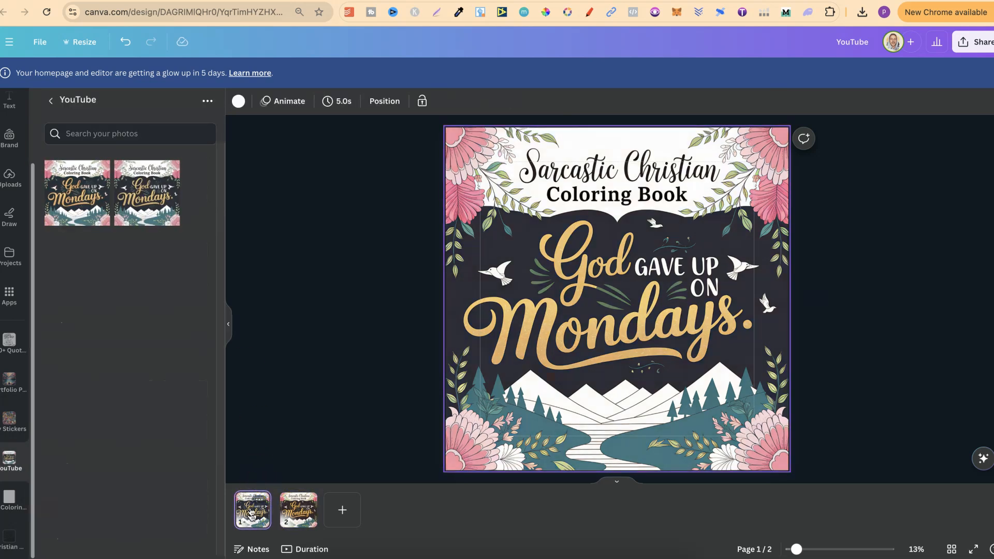
click(298, 510)
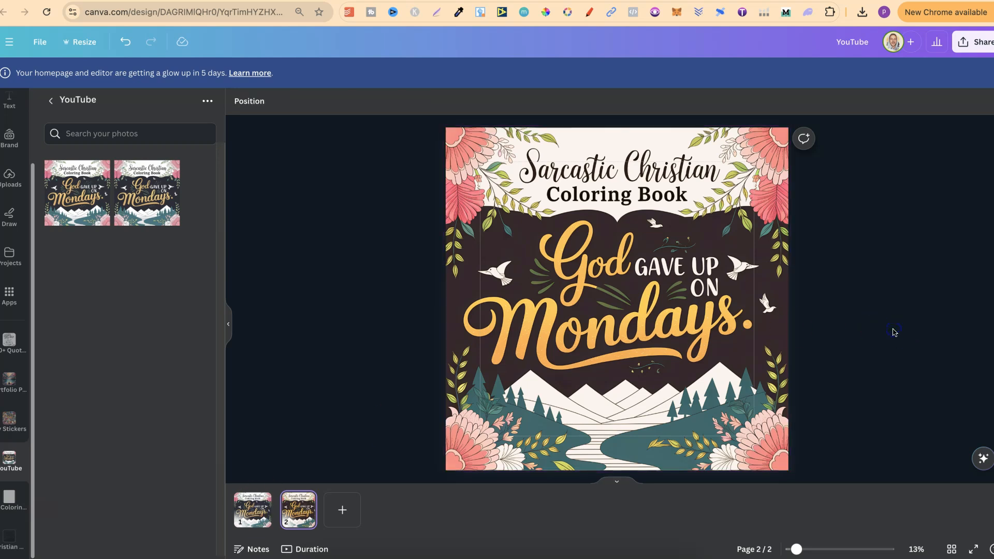
mouse_move(979, 60)
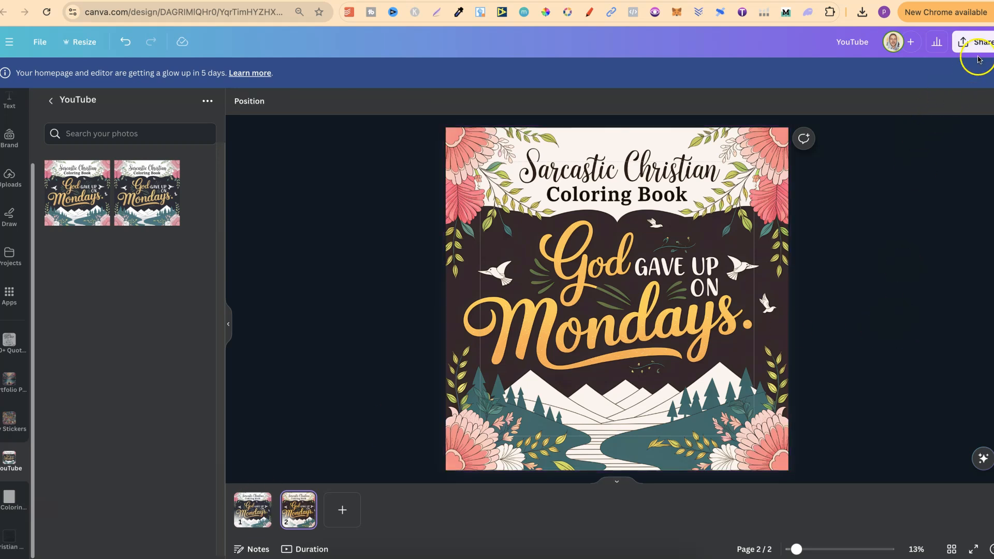
Download Page 2 (current page) of the design as a PNG.
click(975, 42)
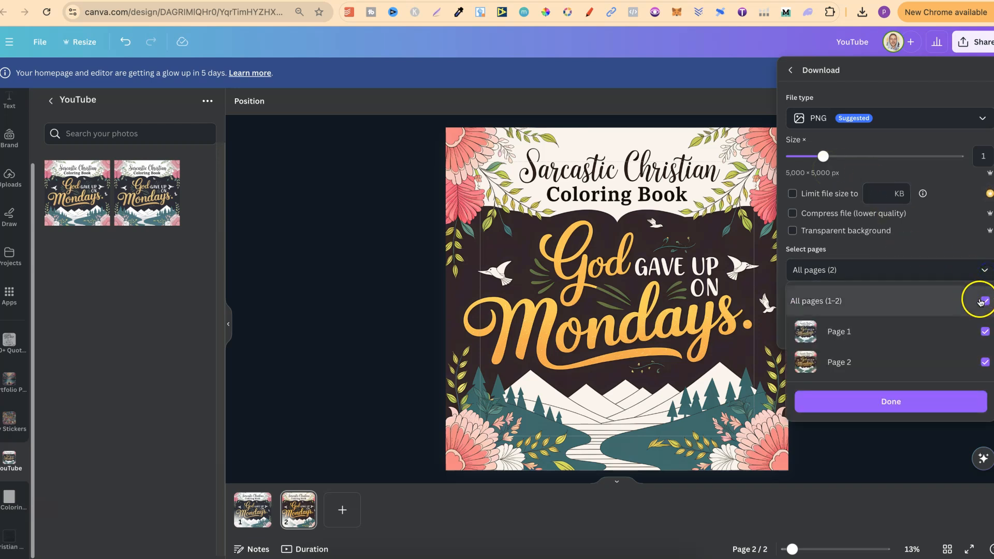
click(983, 286)
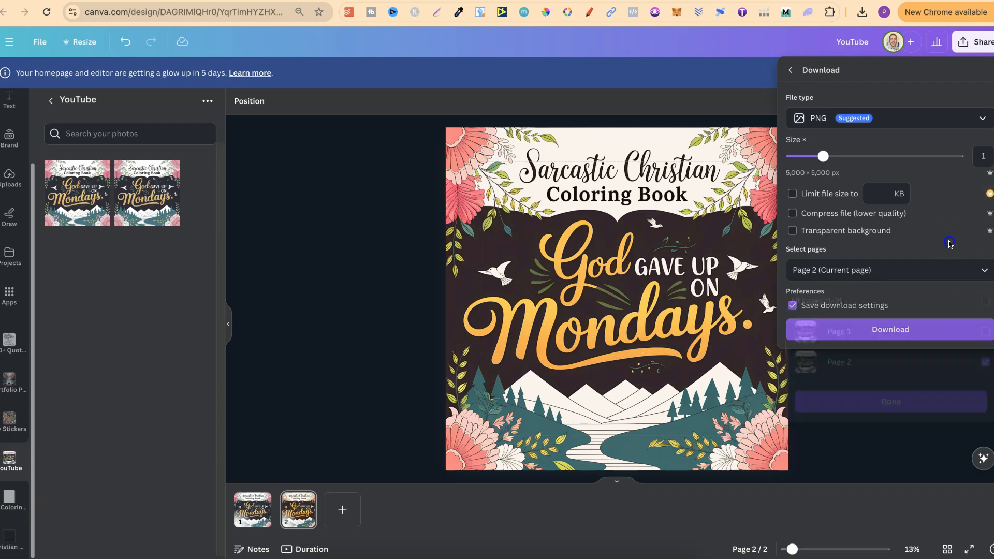
click(891, 330)
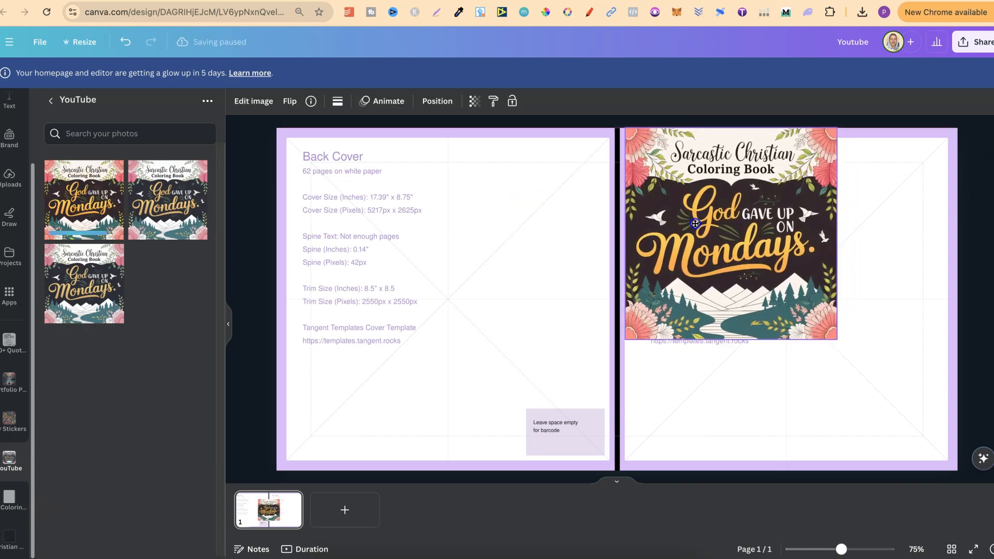
Enlarge the cover image to fill the front half and drop another copy onto the back cover.
drag(835, 339, 929, 435)
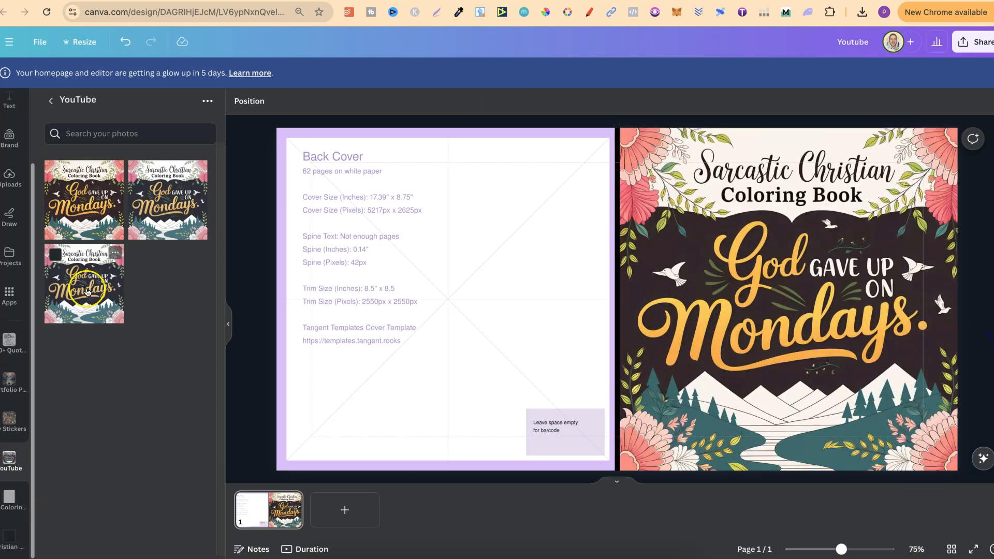
drag(83, 284, 497, 305)
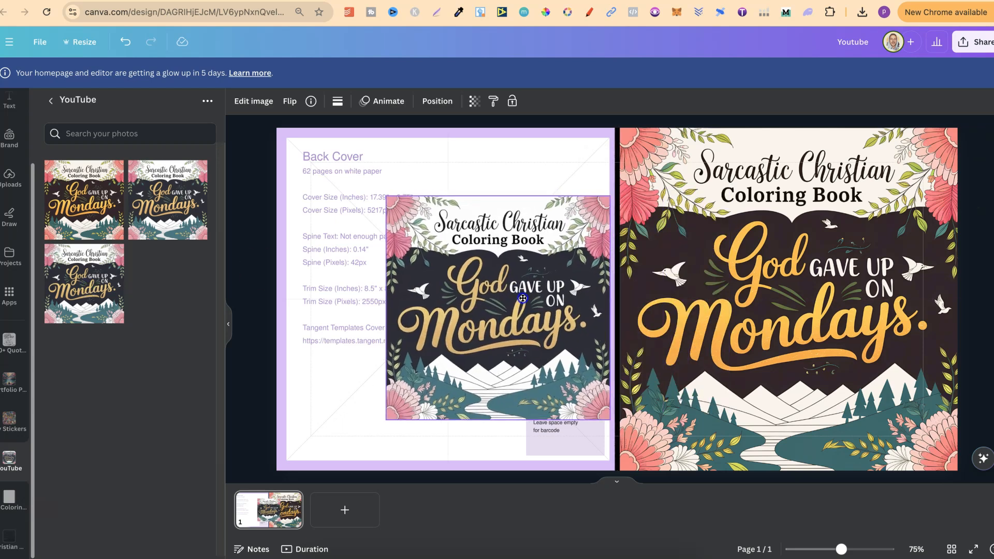
click(522, 299)
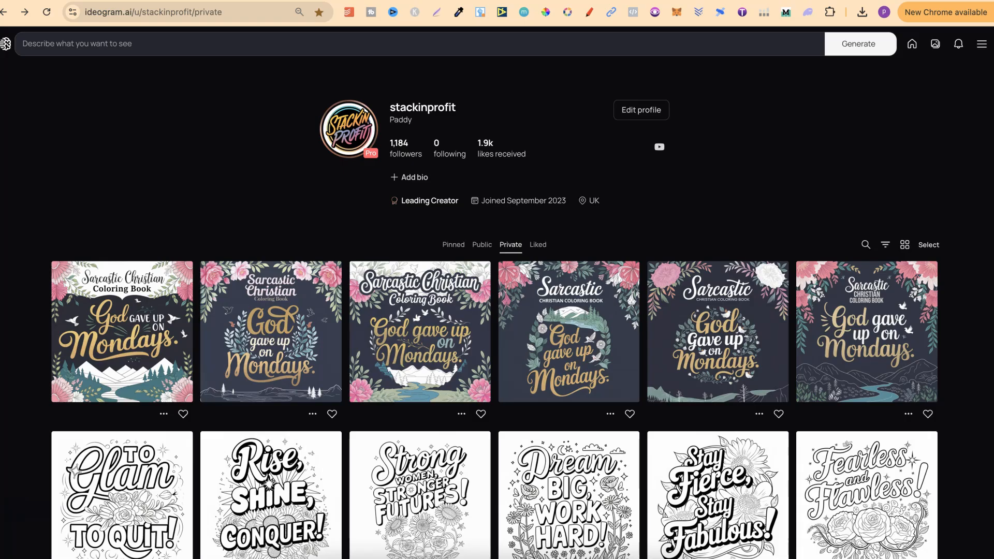
mouse_move(728, 284)
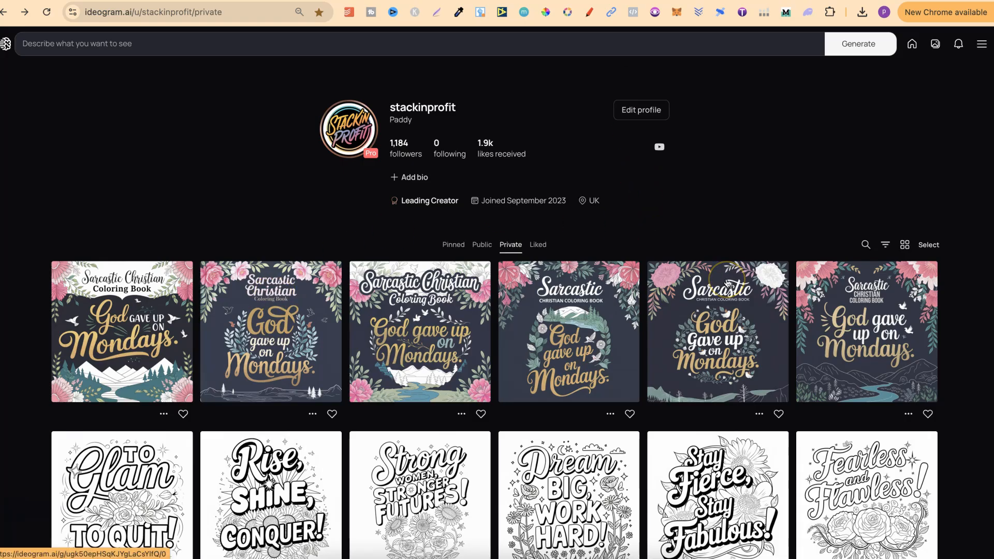